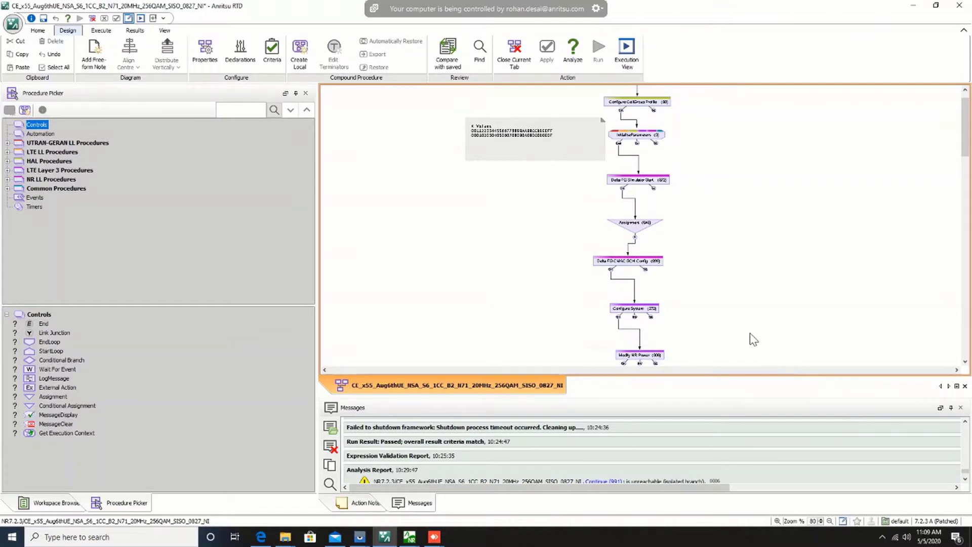
mouse_move(726, 319)
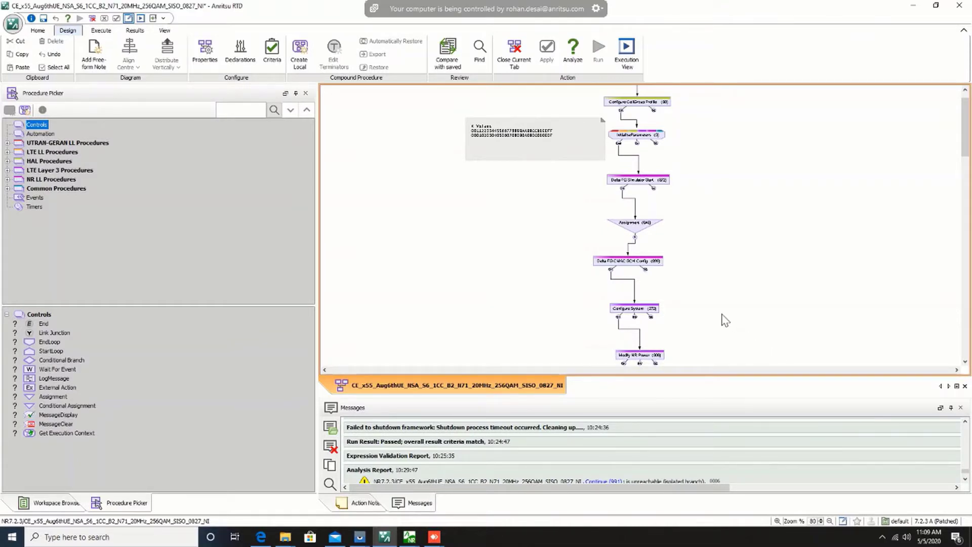
- Scroll the procedure diagram up to InitialiseParameters, Delta FG Simulator Start and Assignment blocks
scroll("up", 3)
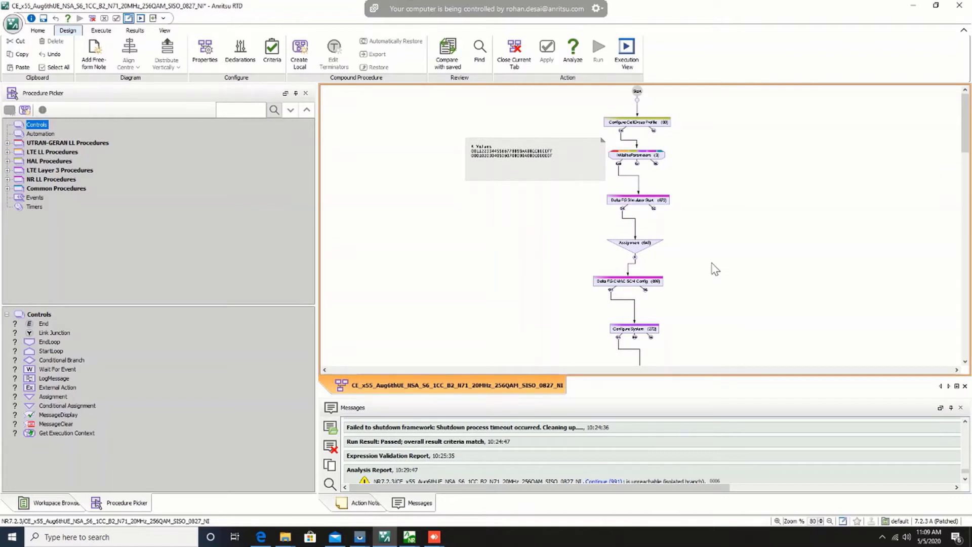
mouse_move(738, 290)
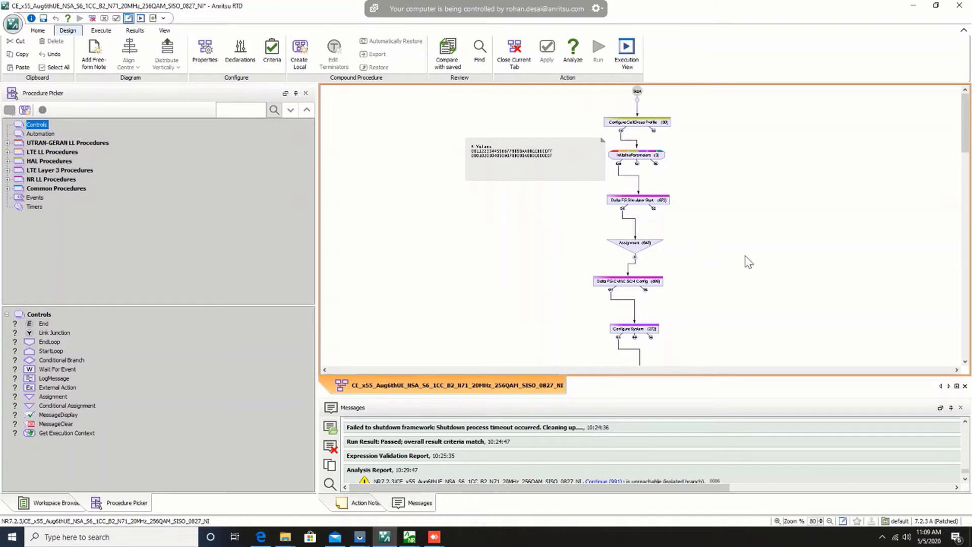
mouse_move(761, 257)
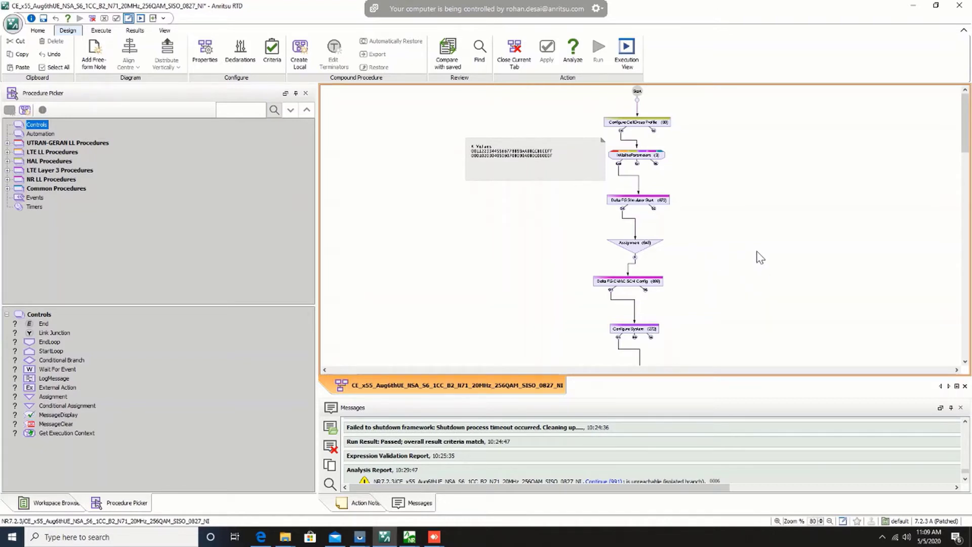
mouse_move(752, 227)
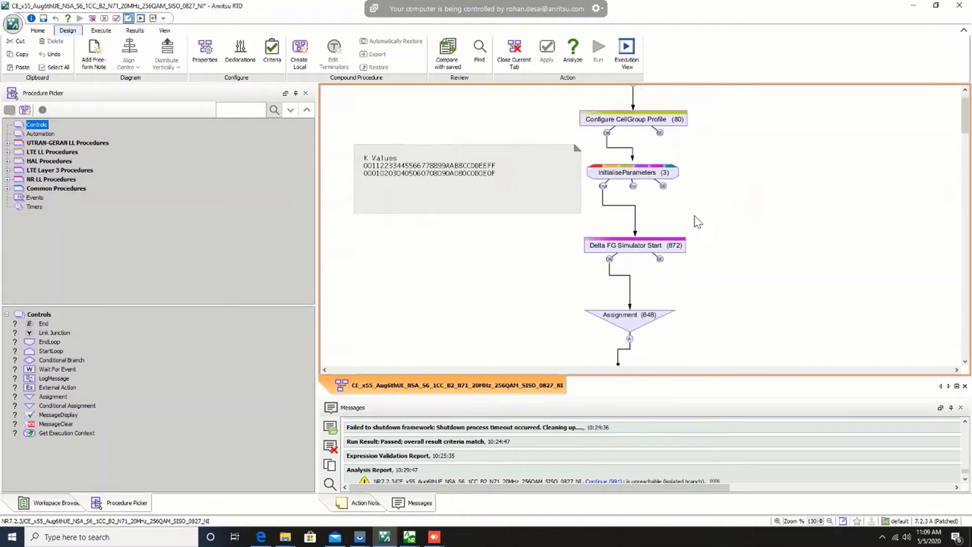
- Open InitialiseParameters and review the umtsTest K value and DL EARFCNs 900, 100, 2525, 3100
double_click(632, 172)
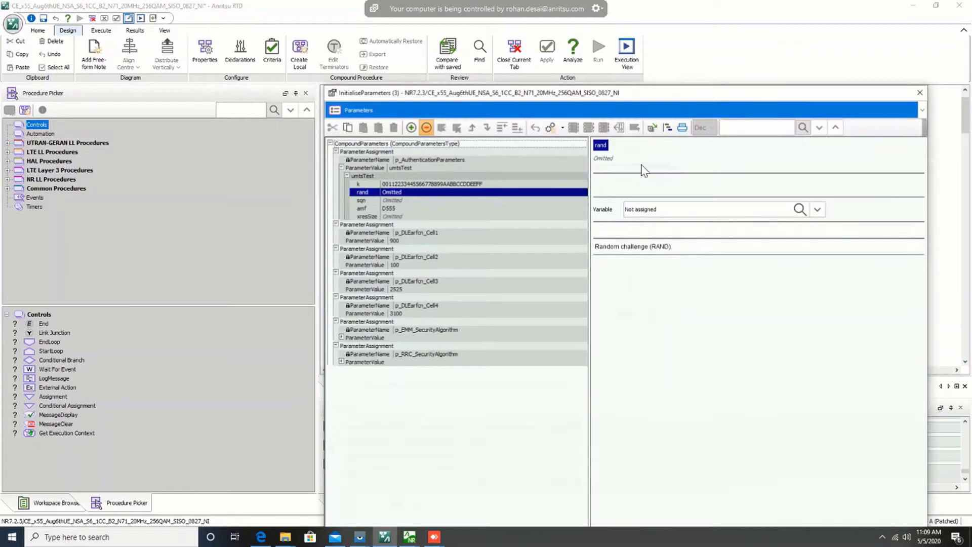
left_click(347, 175)
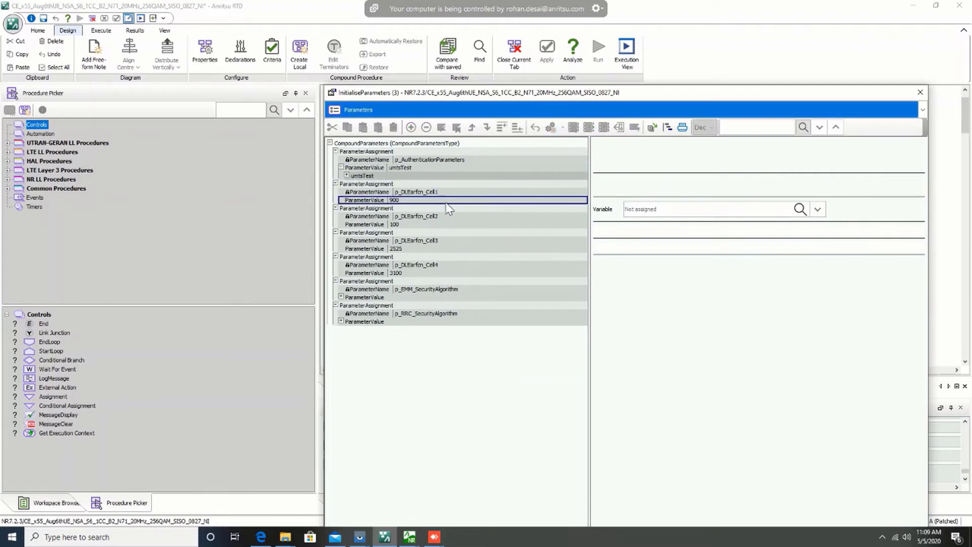
left_click(434, 297)
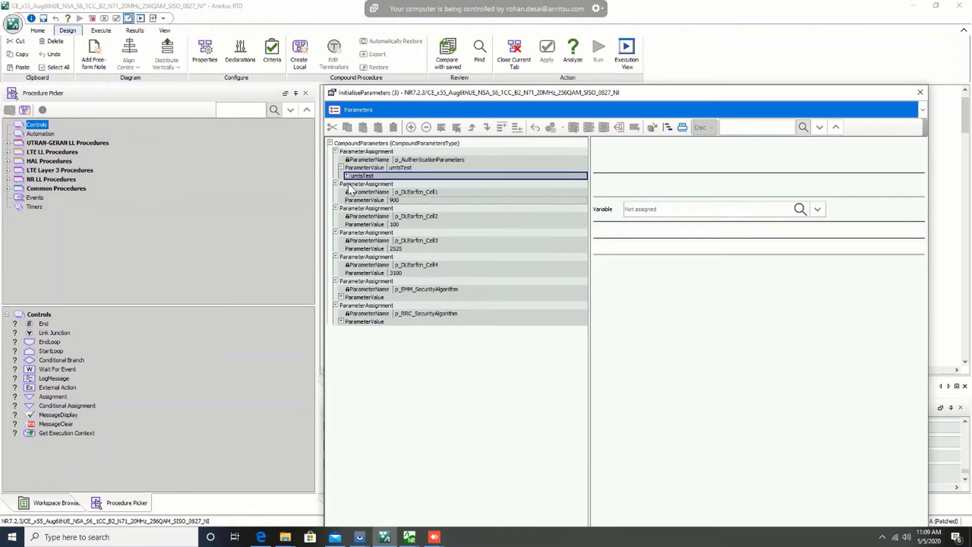
left_click(341, 175)
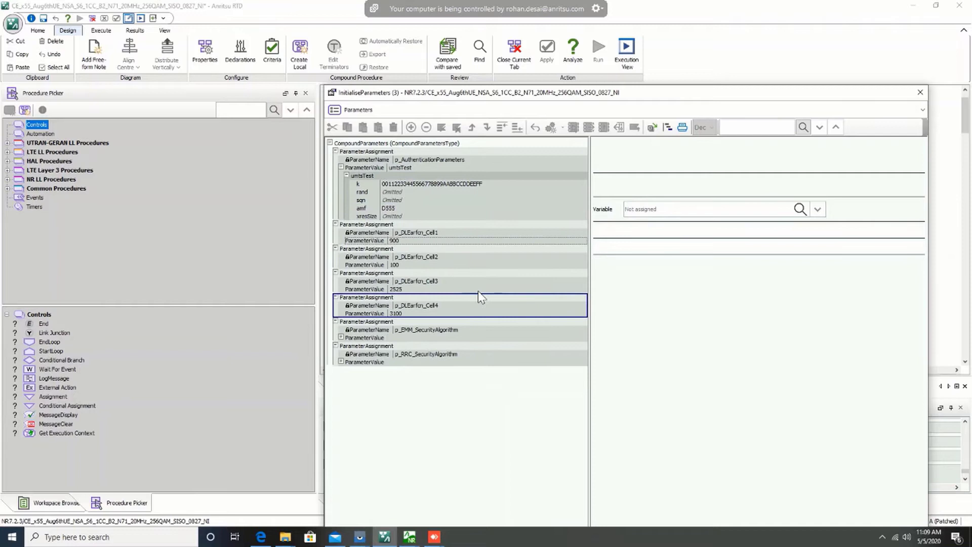
left_click(426, 281)
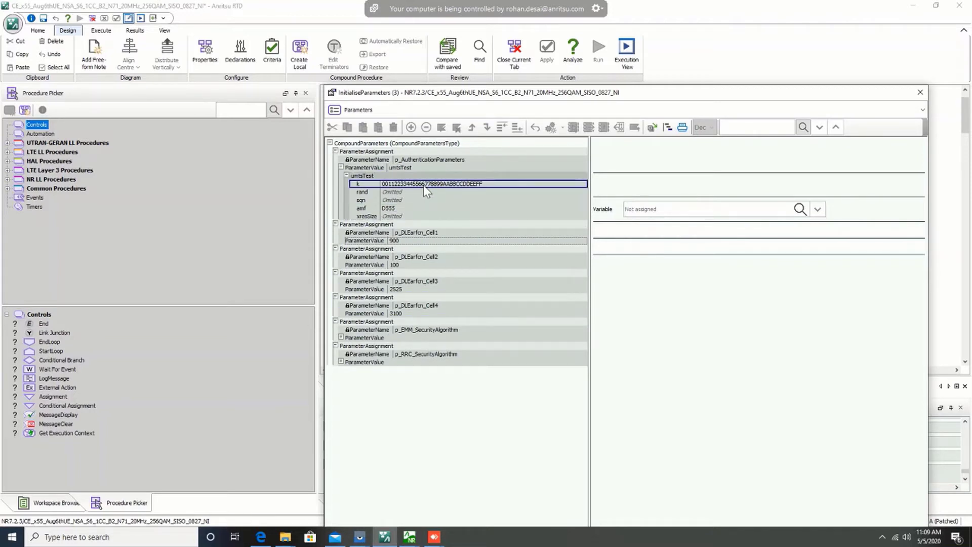
mouse_move(432, 193)
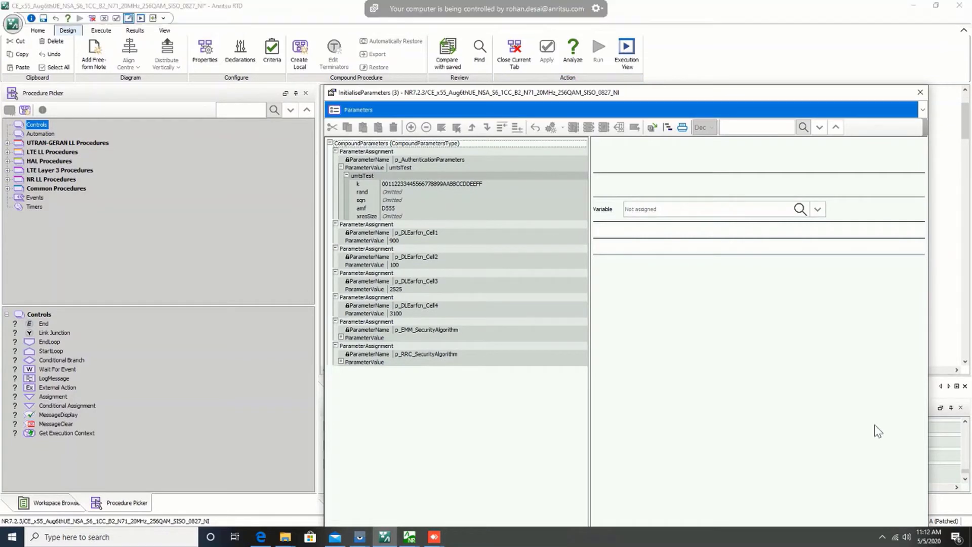
mouse_move(904, 370)
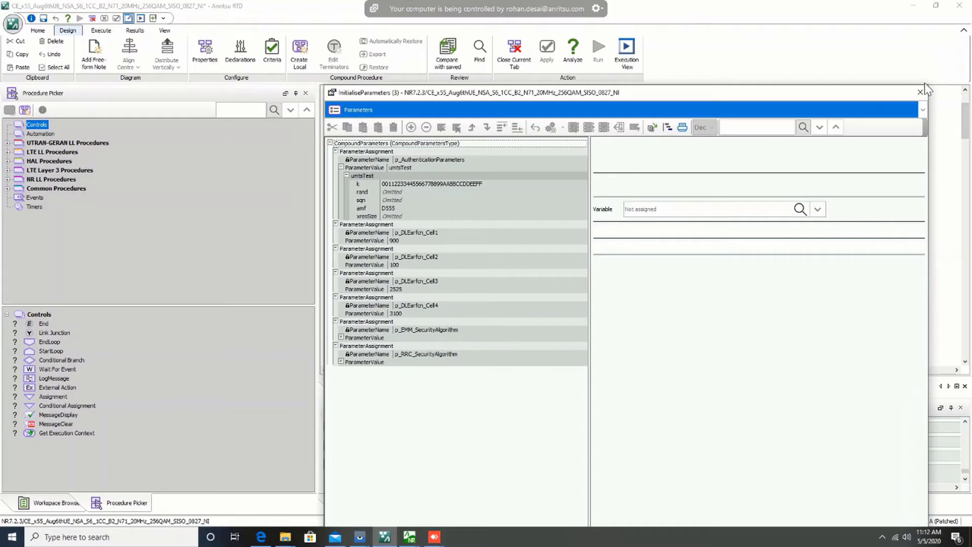
mouse_move(910, 96)
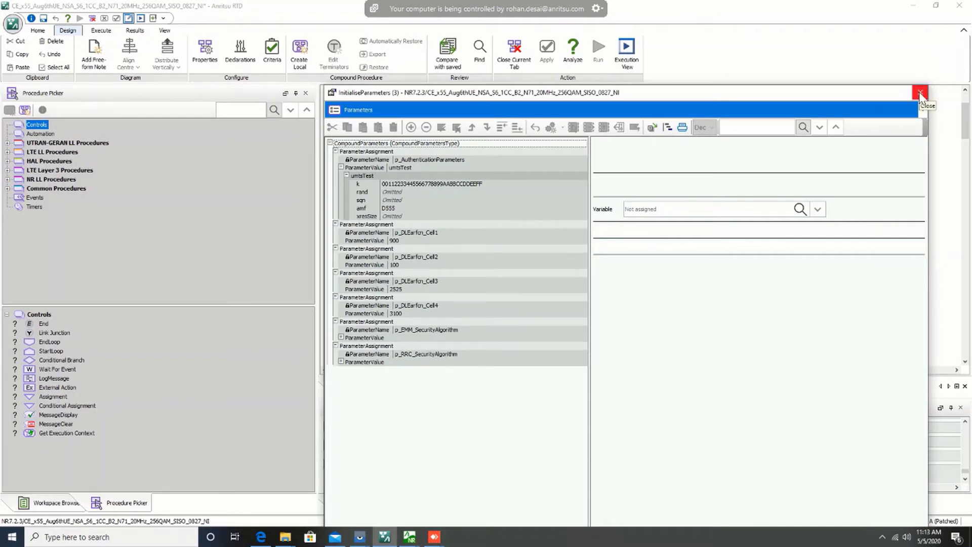
- Close InitialiseParameters and review Assignment (648): 15 MHz bandwidth, SSB 127490, point A 125978, band 71
left_click(918, 92)
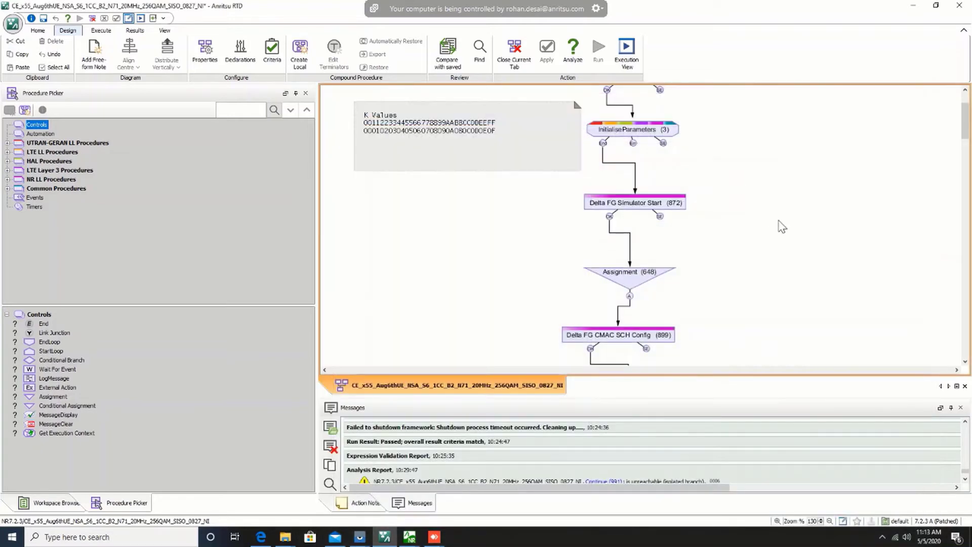
scroll("down", 3)
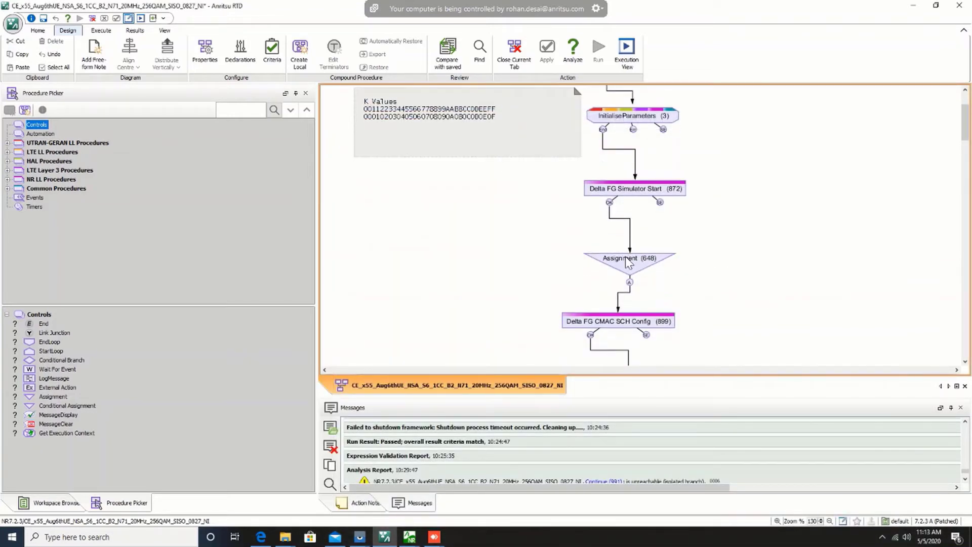
double_click(627, 258)
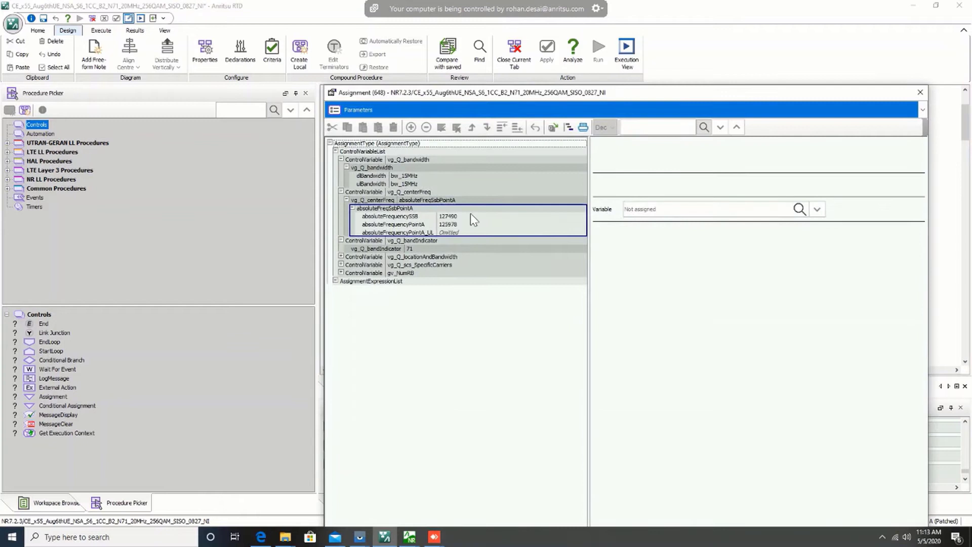
left_click(409, 248)
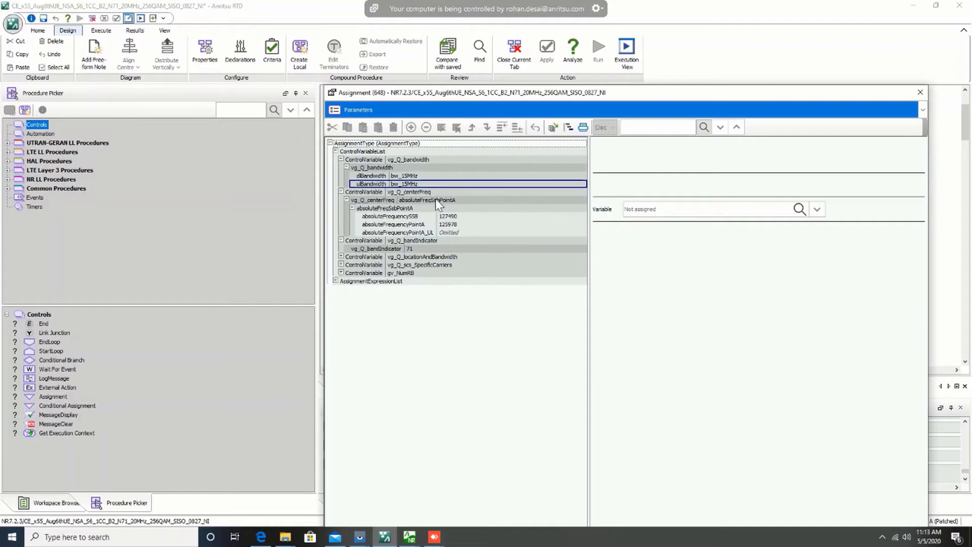
left_click(391, 224)
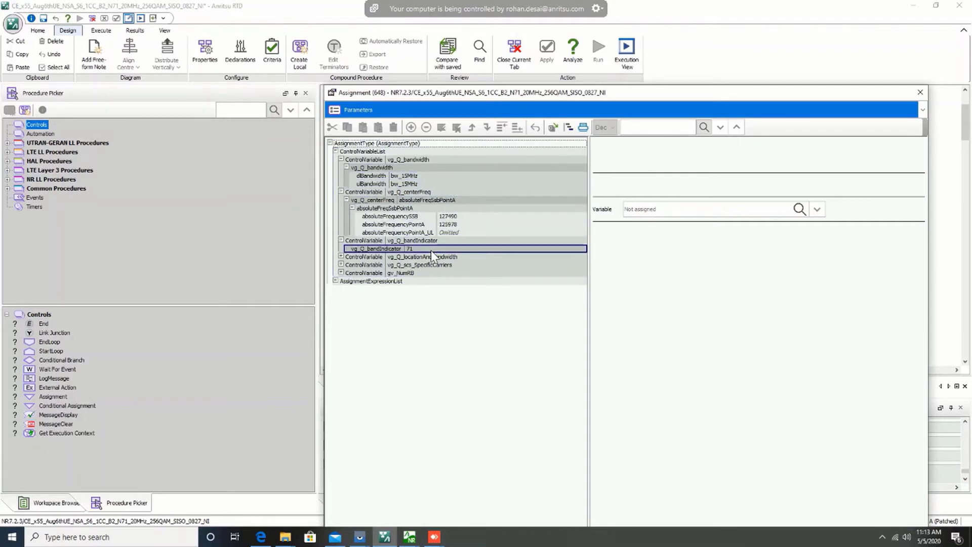
mouse_move(431, 255)
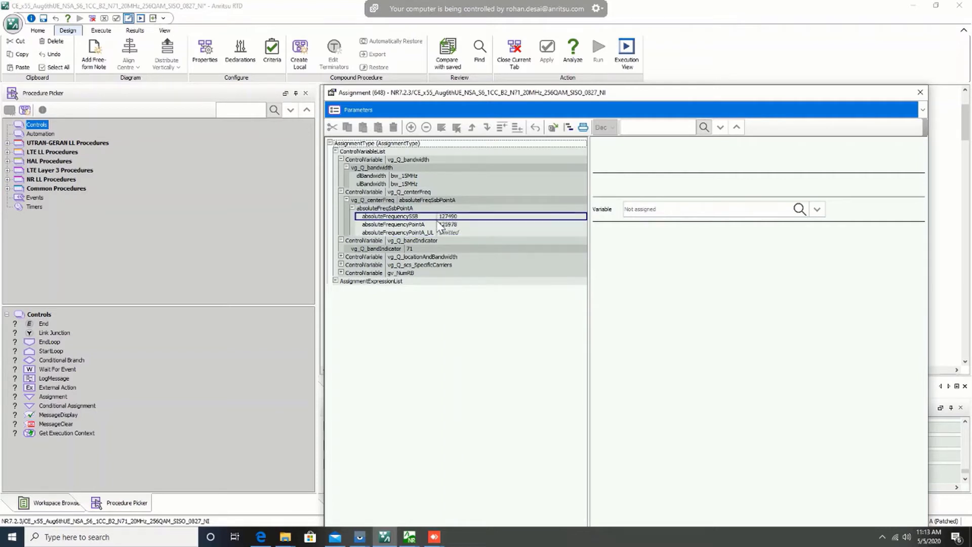
left_click(372, 184)
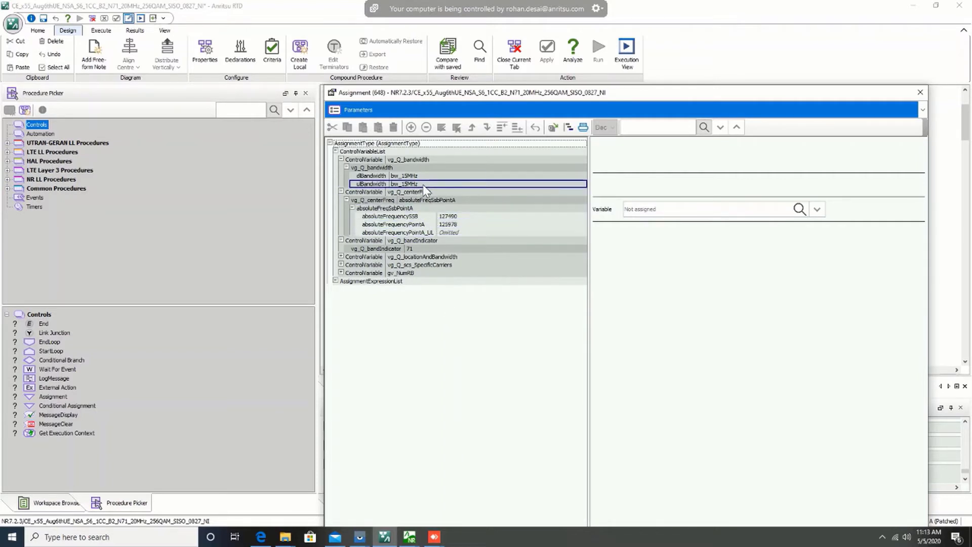
mouse_move(423, 186)
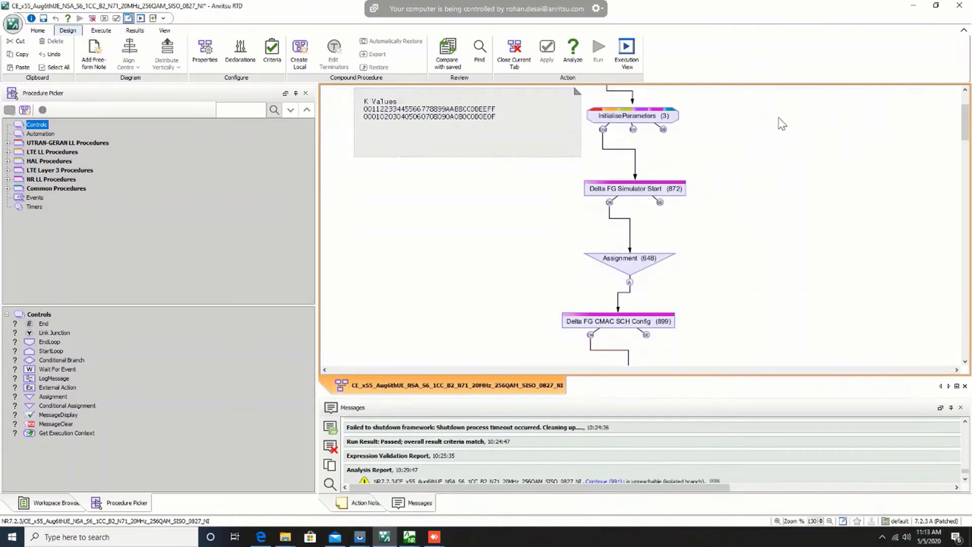
mouse_move(738, 207)
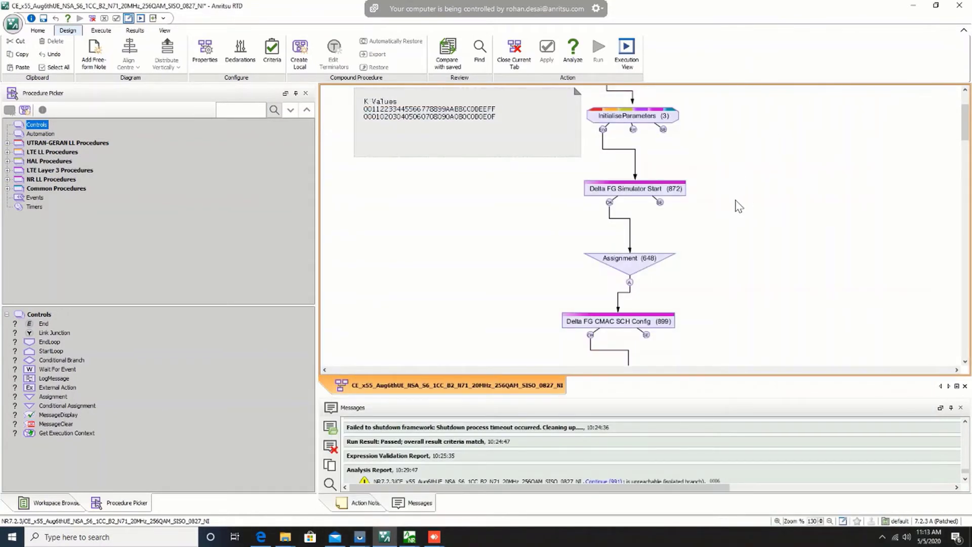
mouse_move(743, 205)
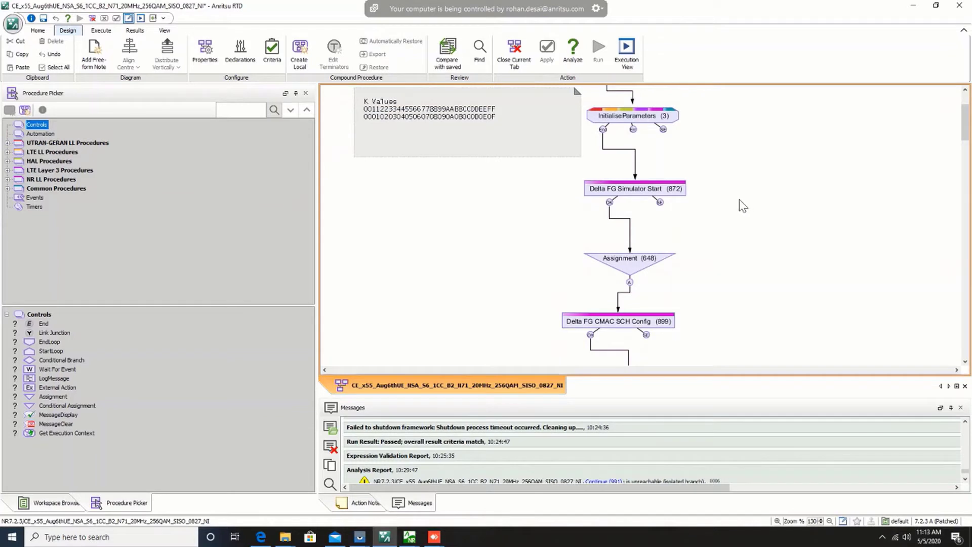
mouse_move(745, 182)
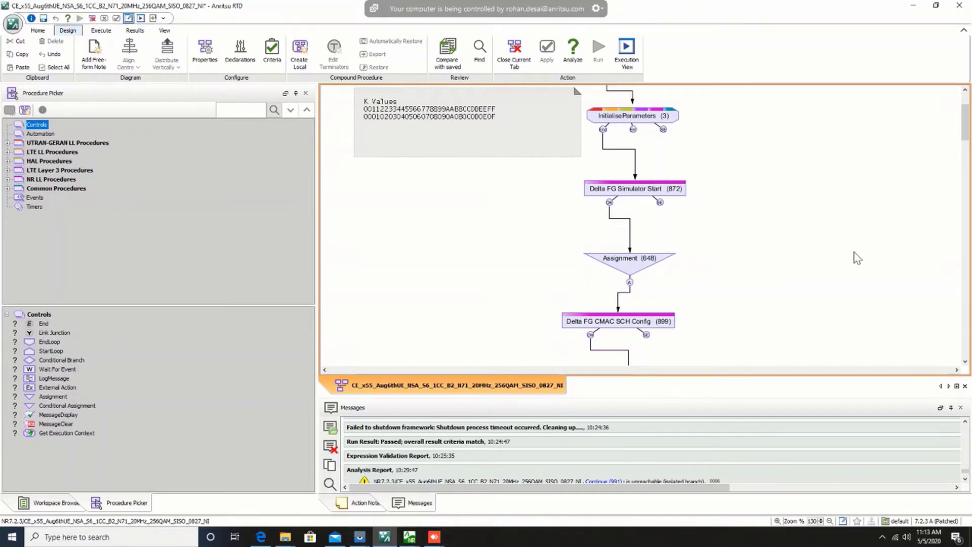
scroll("up", 3)
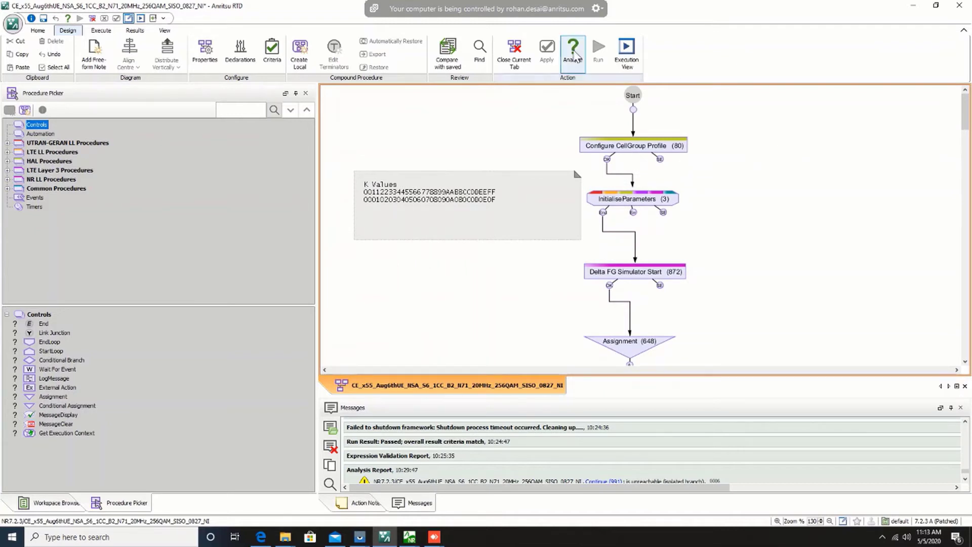
- Analyze the NR NSA procedure for errors, then start its test run
left_click(572, 51)
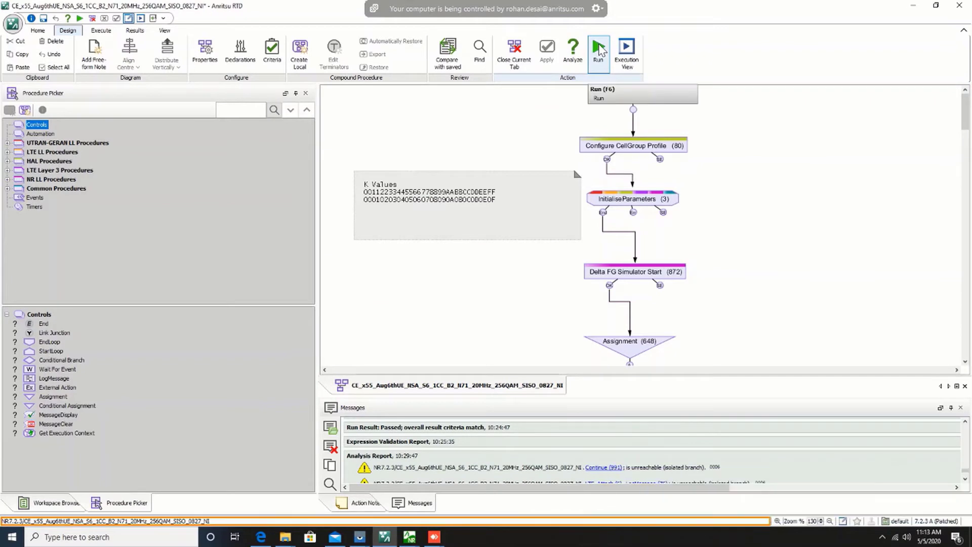
left_click(598, 51)
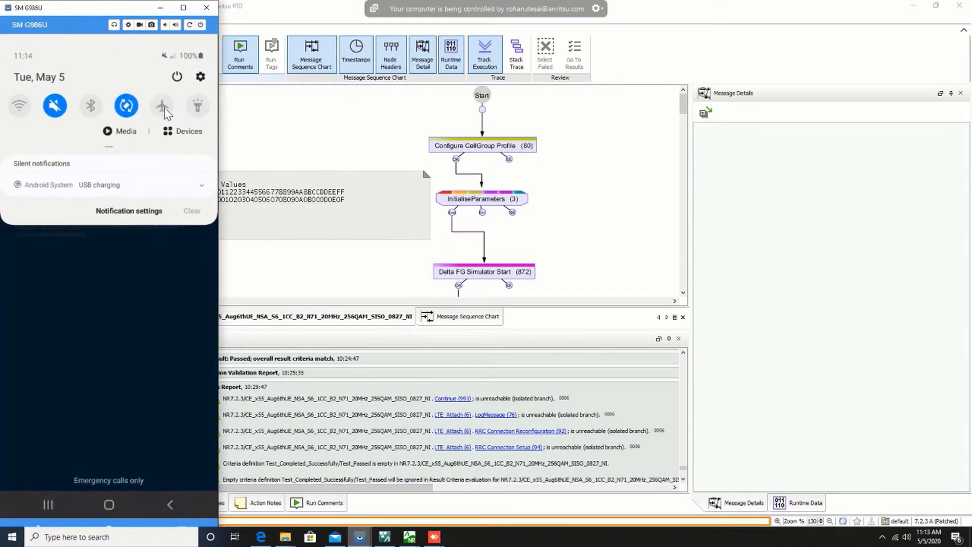
- Turn on the phone's airplane mode in Vysor and dismiss the Vysor window
left_click(161, 105)
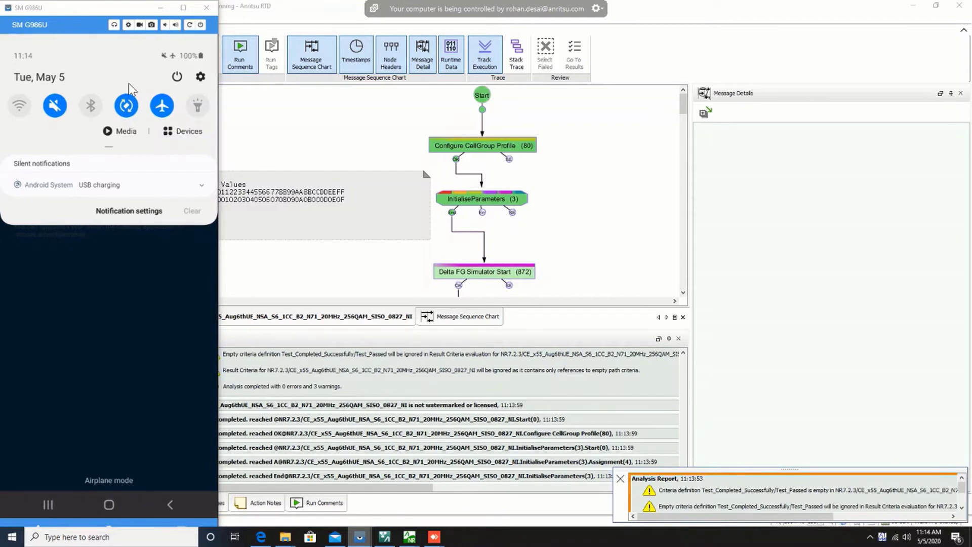
left_click(618, 478)
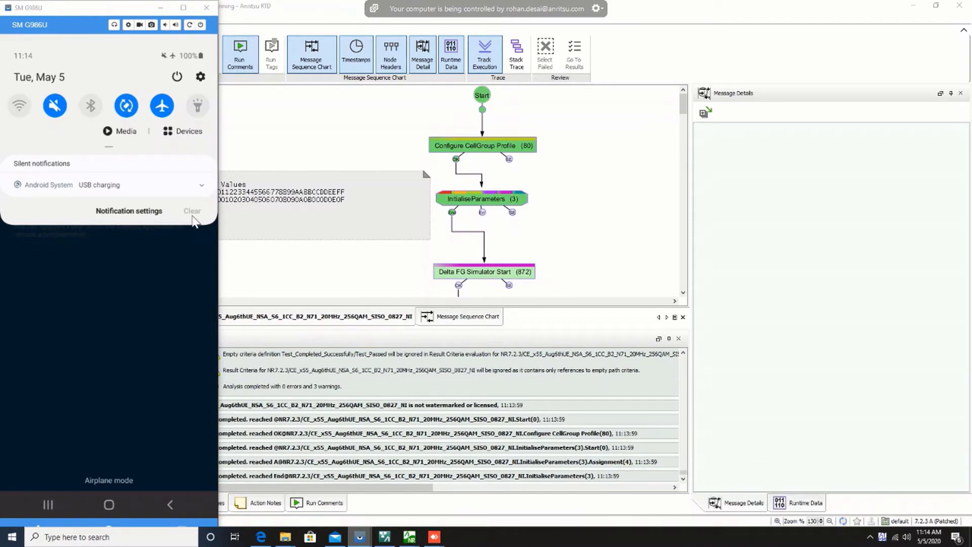
mouse_move(381, 261)
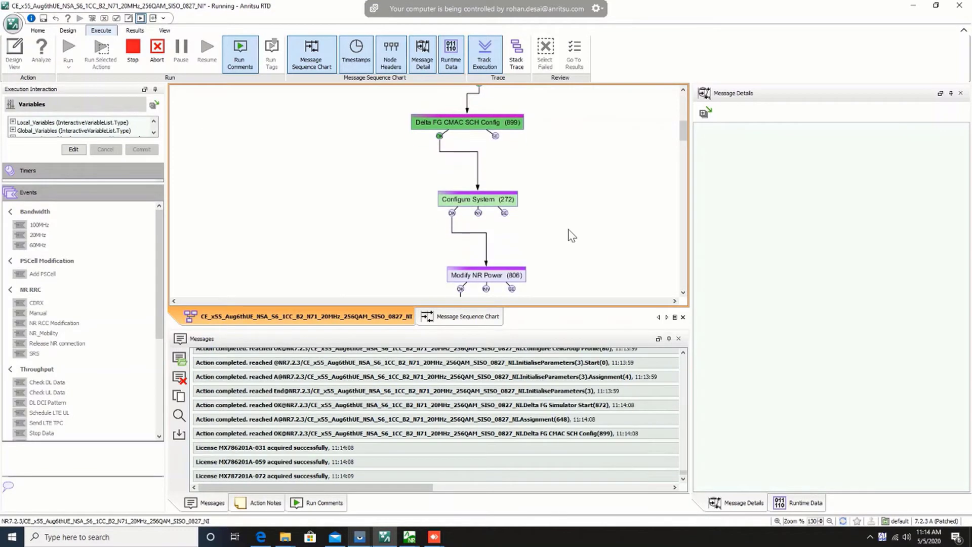
mouse_move(587, 222)
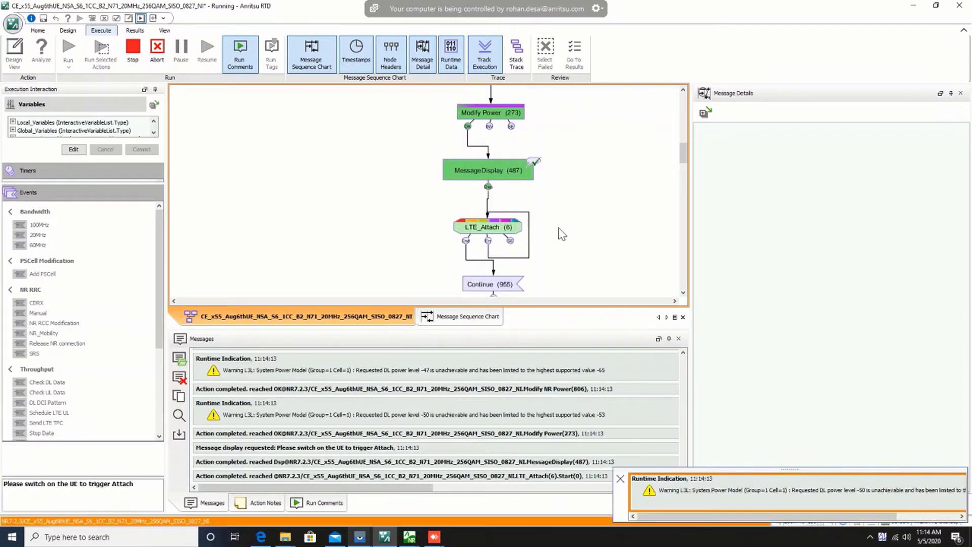
- Bring up the Vysor phone preview and follow the run to the switch-on-UE prompt
left_click(619, 479)
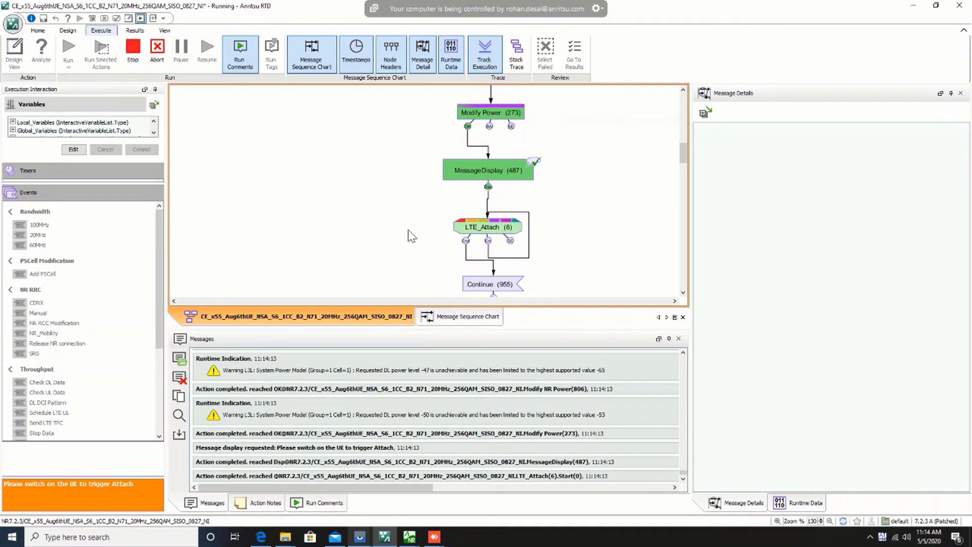
mouse_move(157, 268)
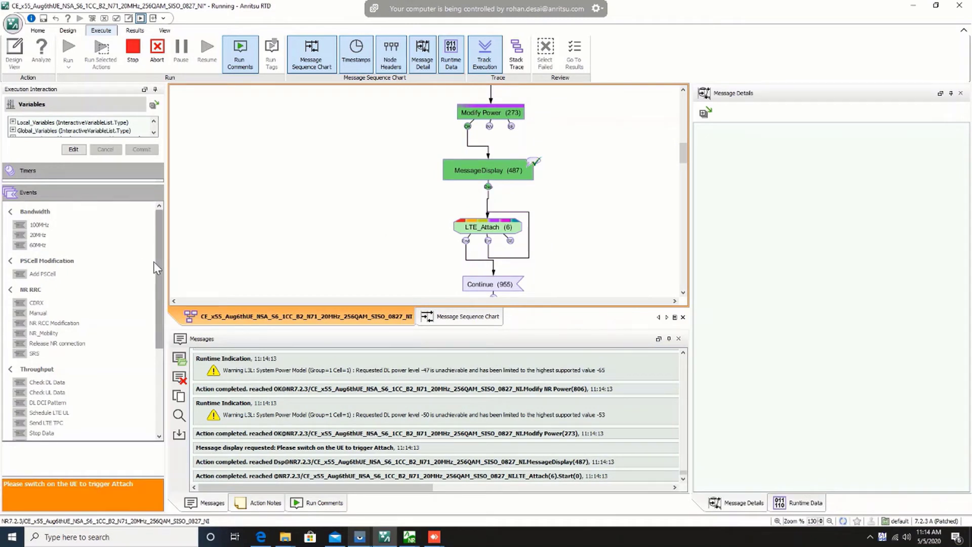
scroll("down", 3)
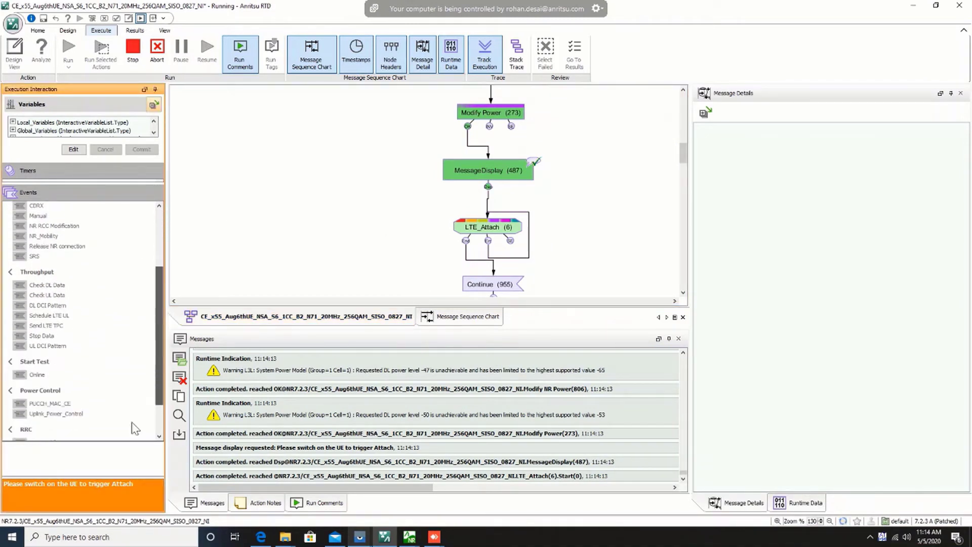
mouse_move(360, 536)
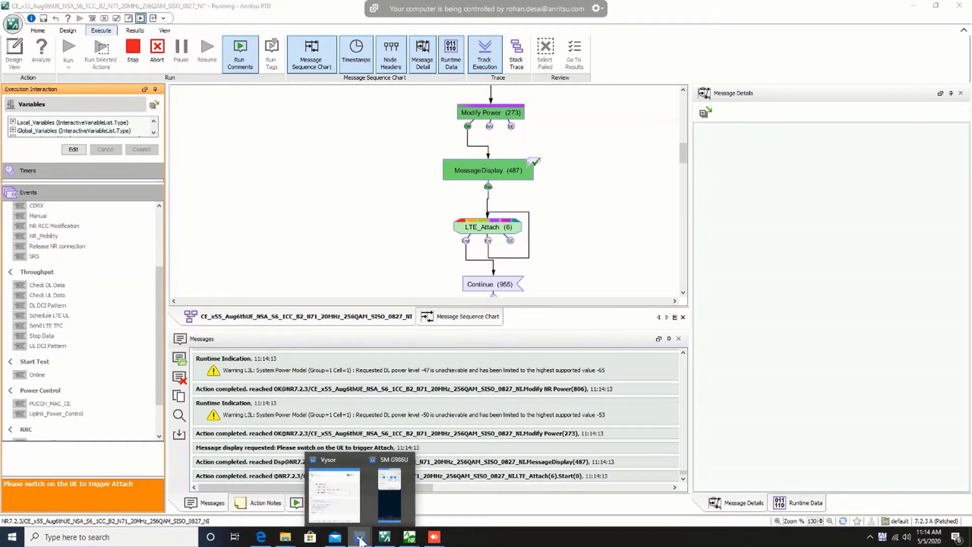
- Switch the UE on via Vysor and follow LTE_Attach into RRC Connection Reconfiguration
left_click(389, 490)
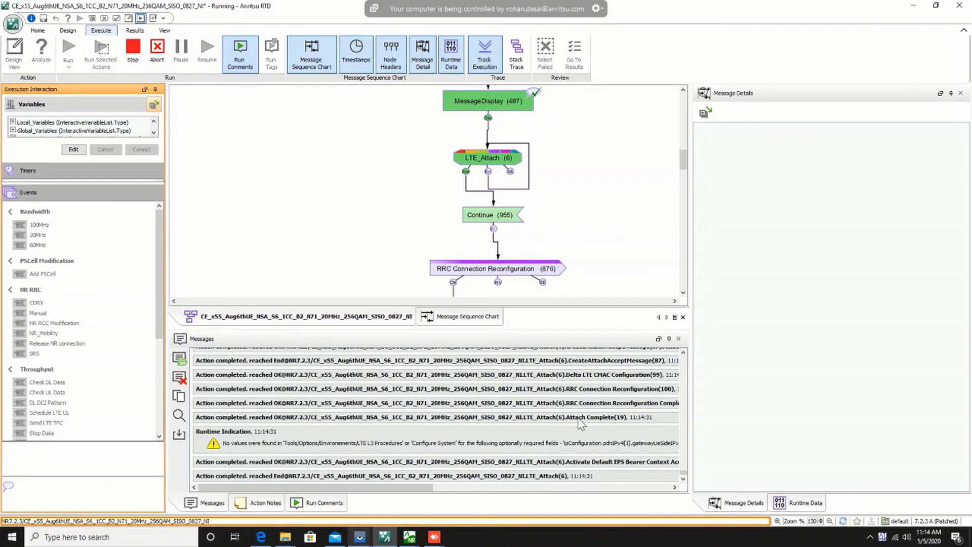
mouse_move(653, 160)
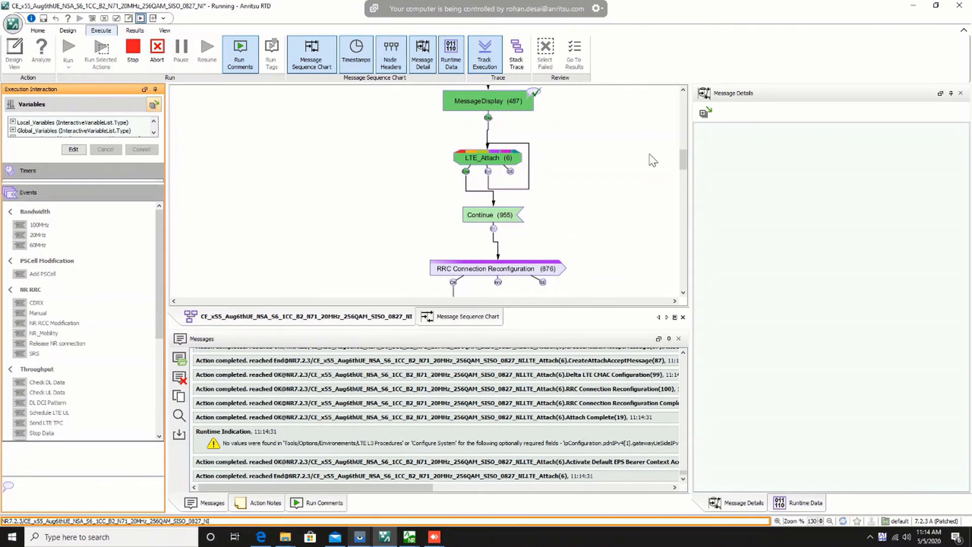
mouse_move(172, 242)
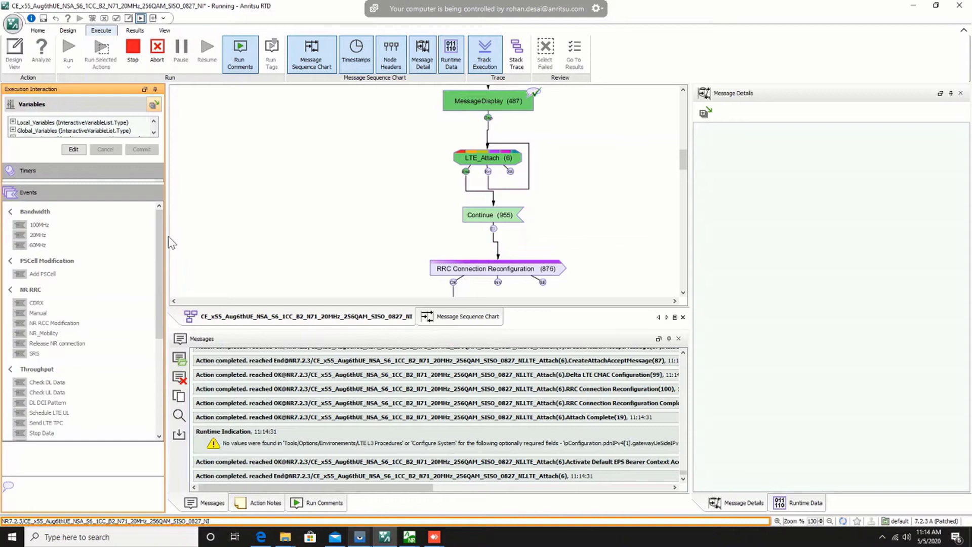
scroll("down", 3)
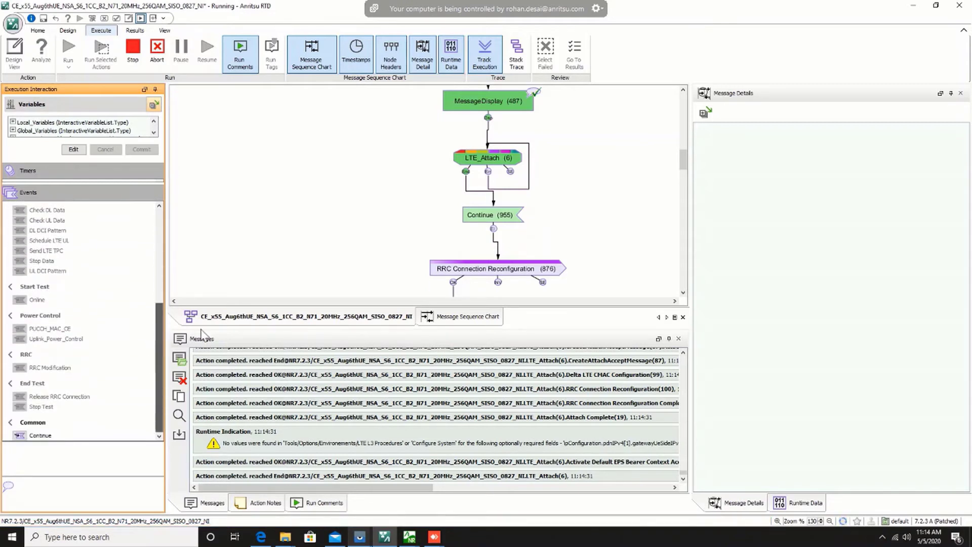
mouse_move(398, 223)
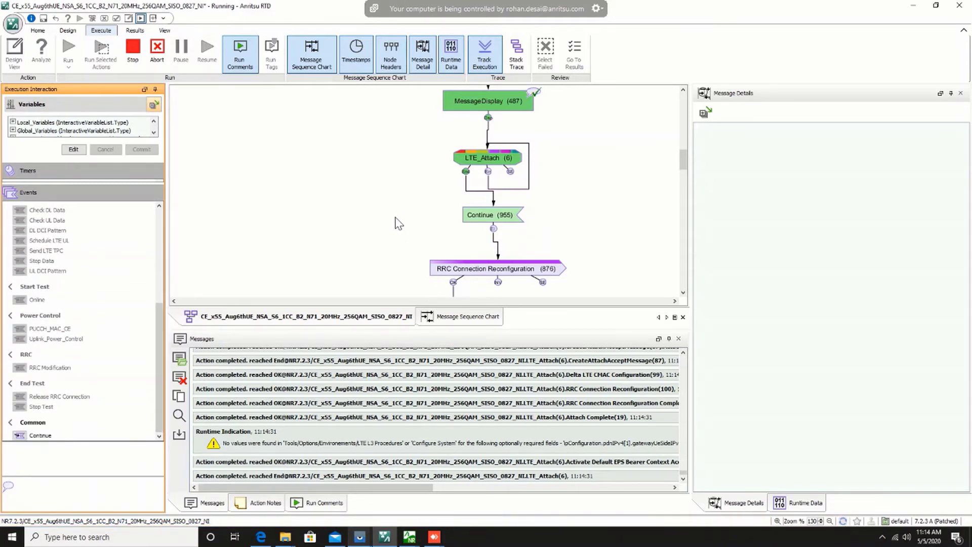
mouse_move(635, 268)
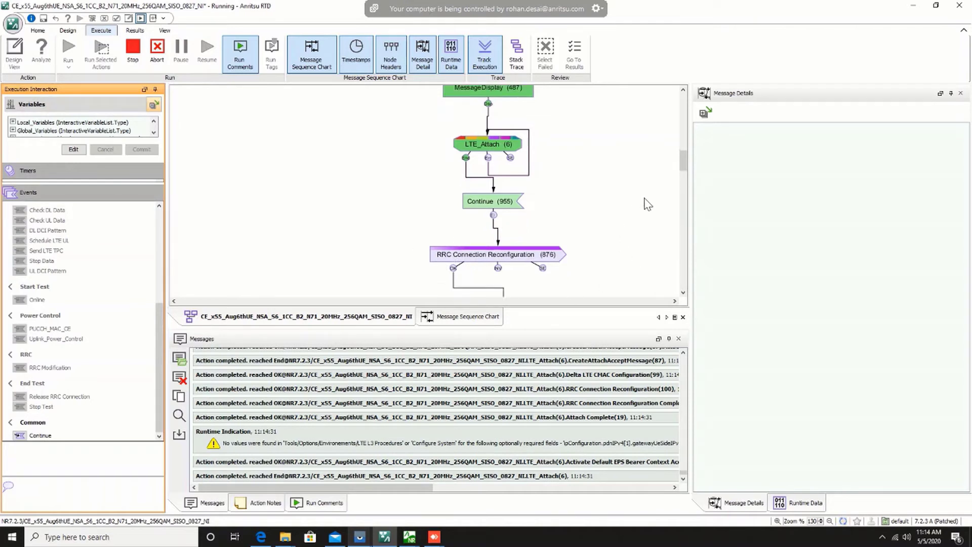
scroll("down", 3)
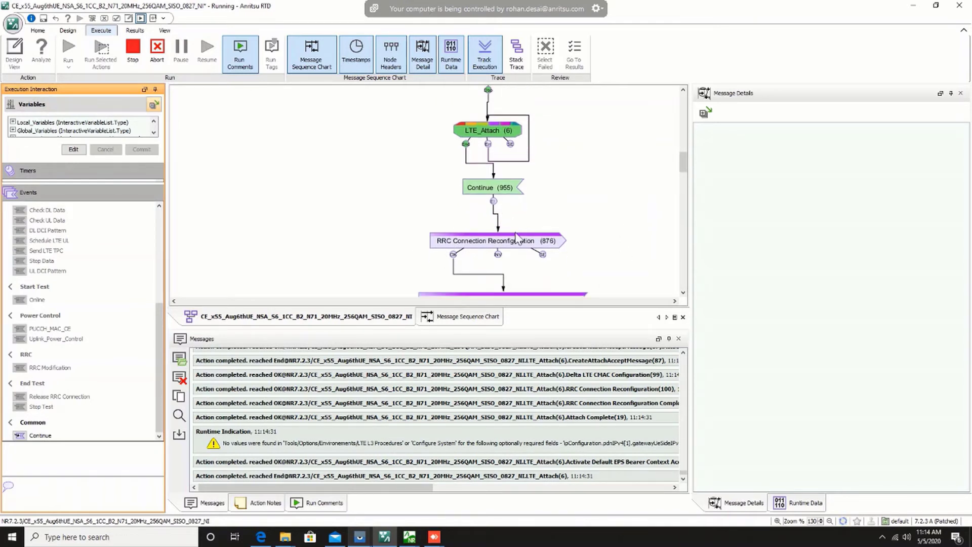
scroll("down", 3)
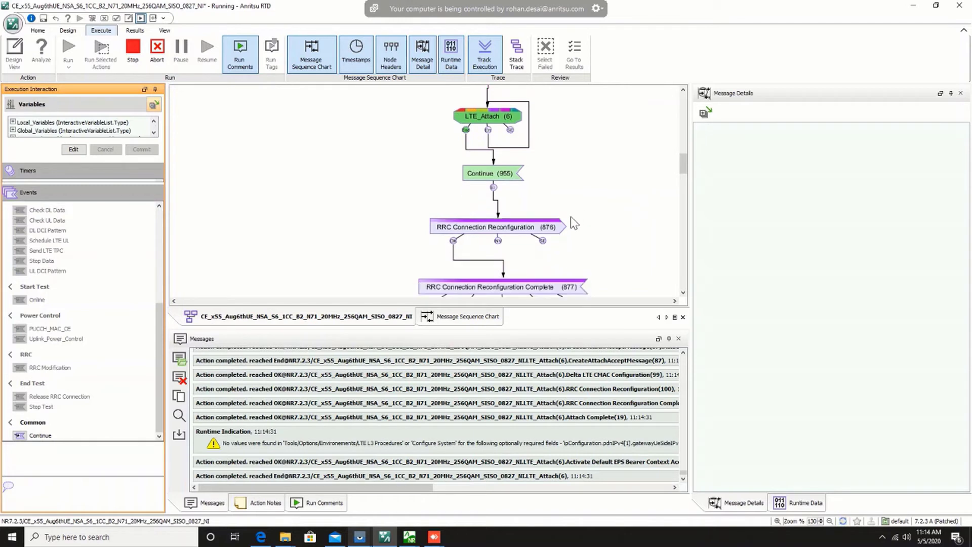
scroll("down", 3)
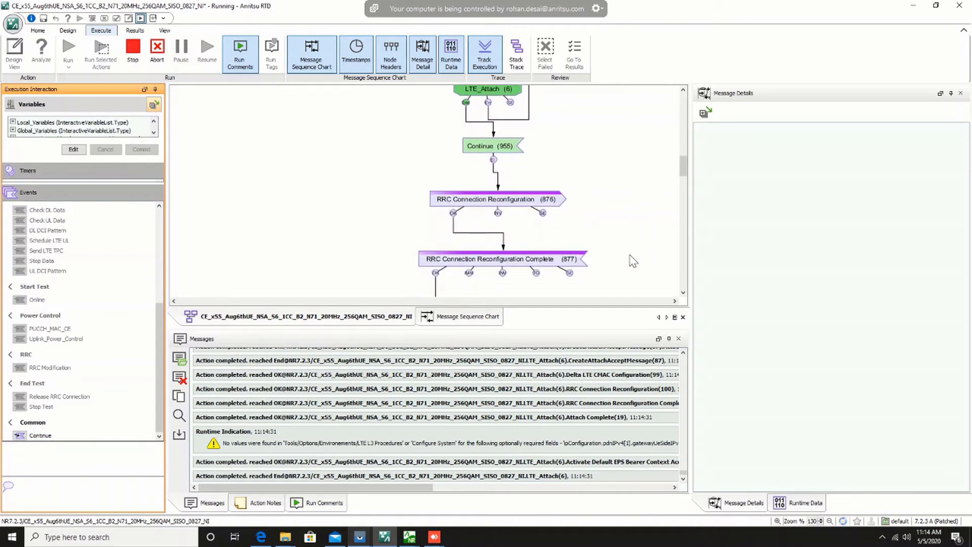
mouse_move(501, 237)
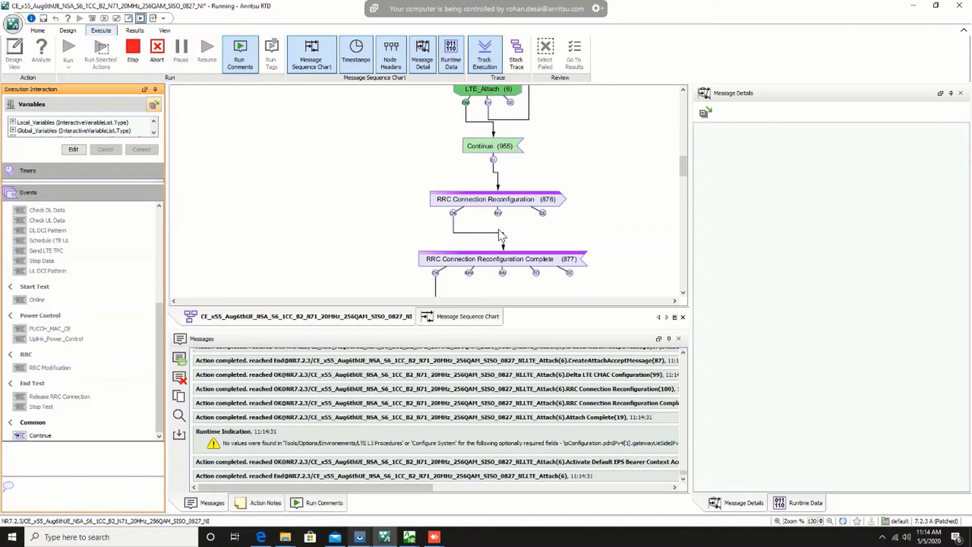
mouse_move(403, 257)
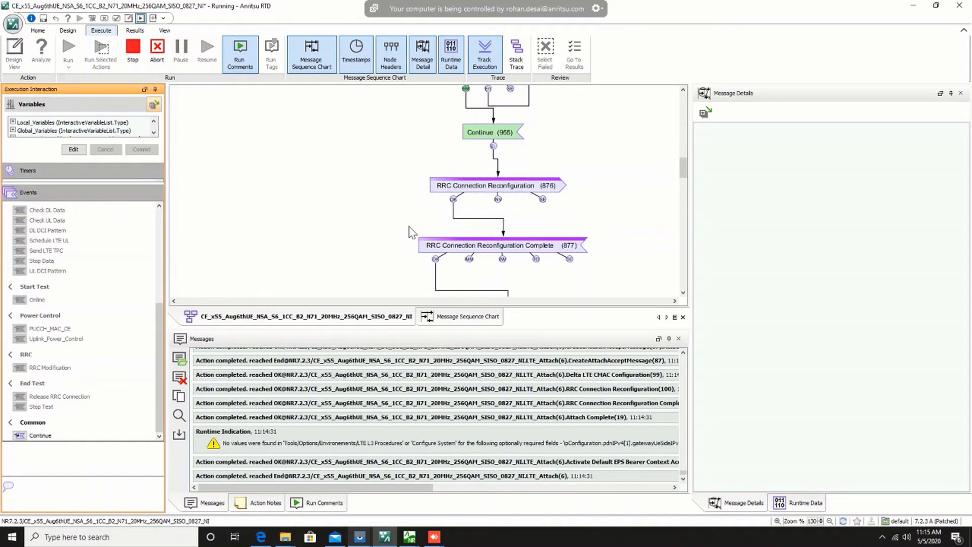
mouse_move(591, 236)
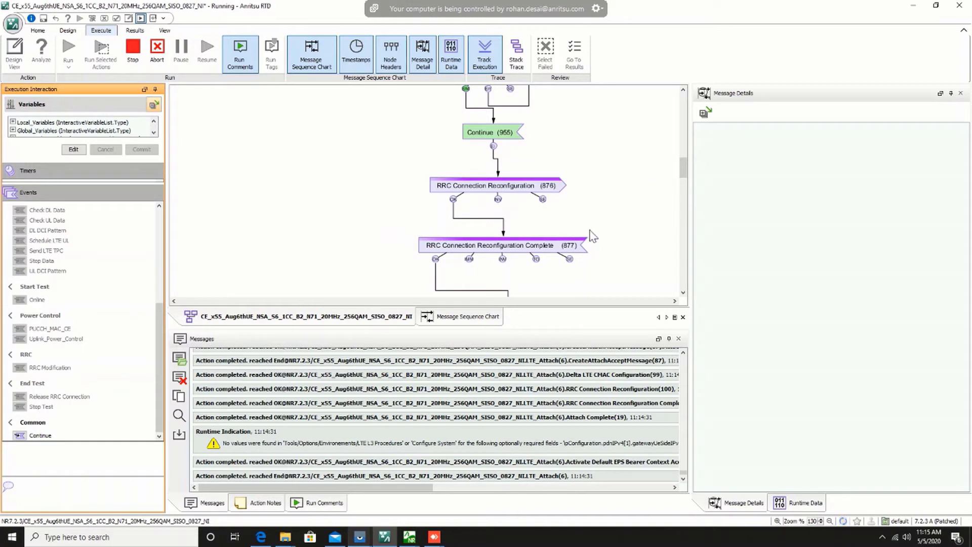
mouse_move(574, 248)
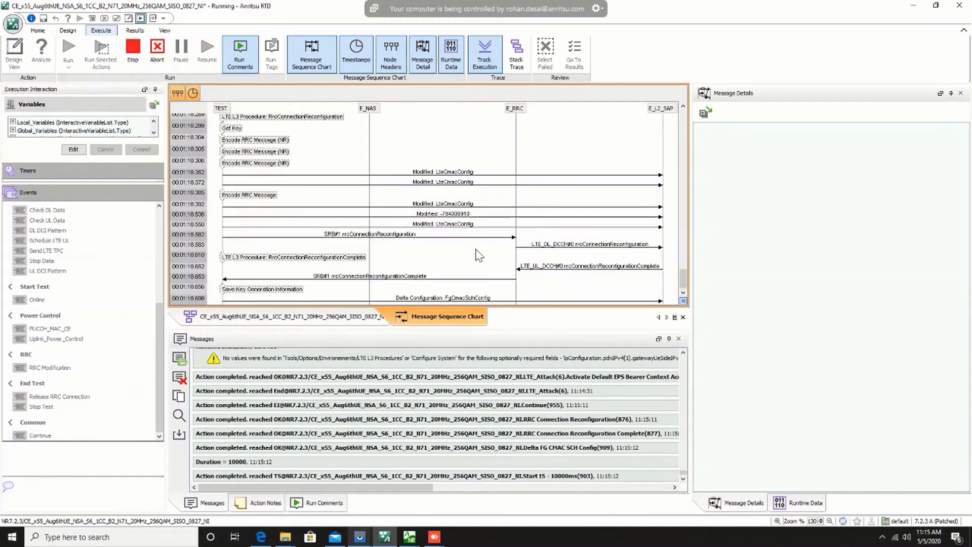
mouse_move(542, 257)
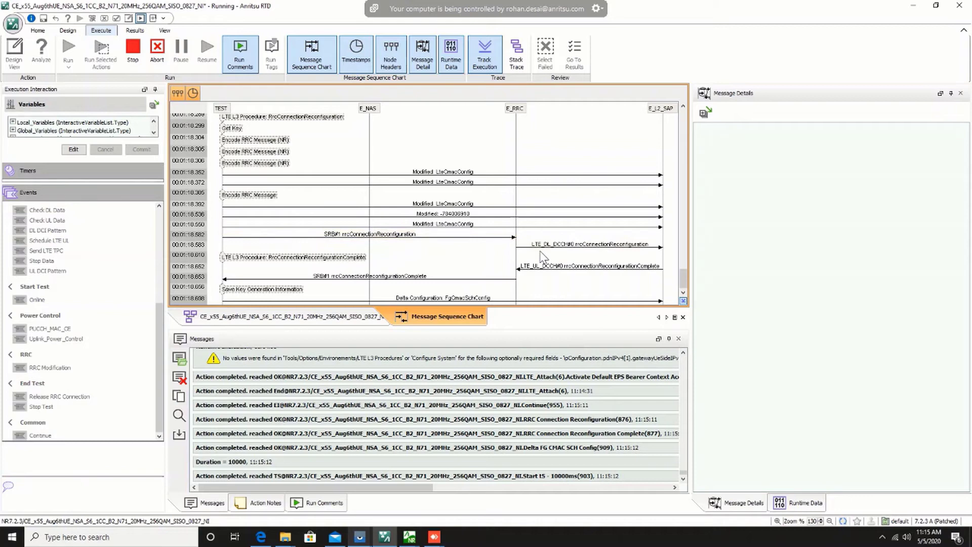
- Inspect the RRC connection reconfiguration and complete messages, including DRB and RLC settings
left_click(589, 246)
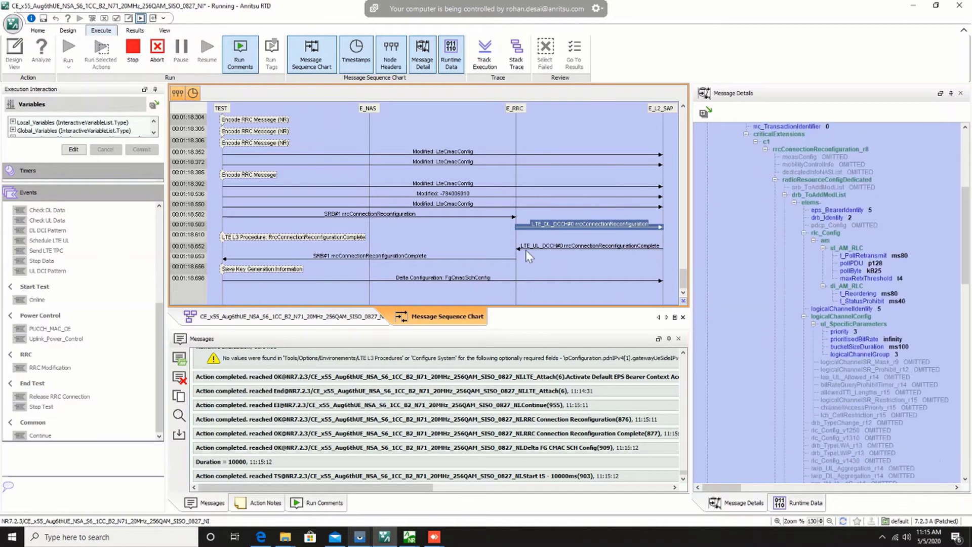
left_click(364, 255)
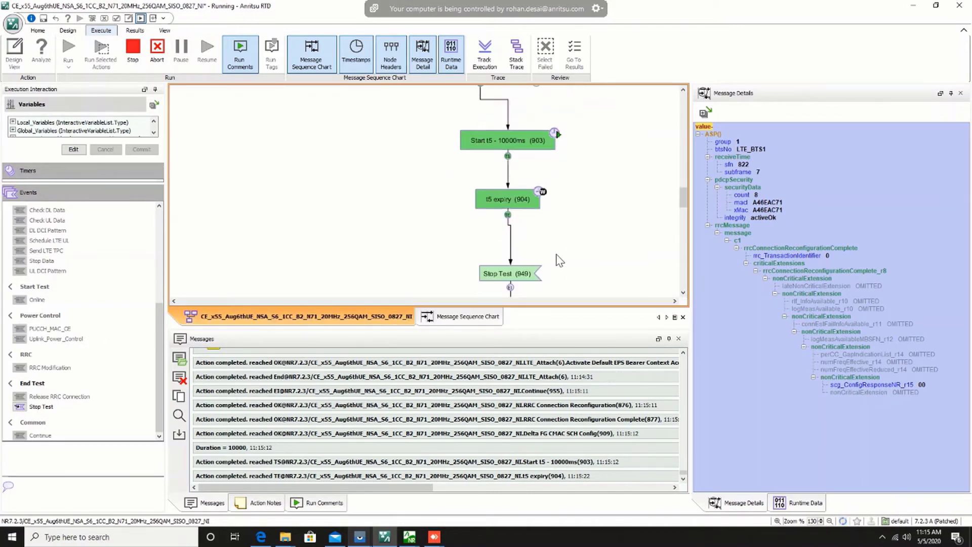
- Scroll the flowchart to follow execution past t5 expiry to Stop Test and End
scroll("down", 3)
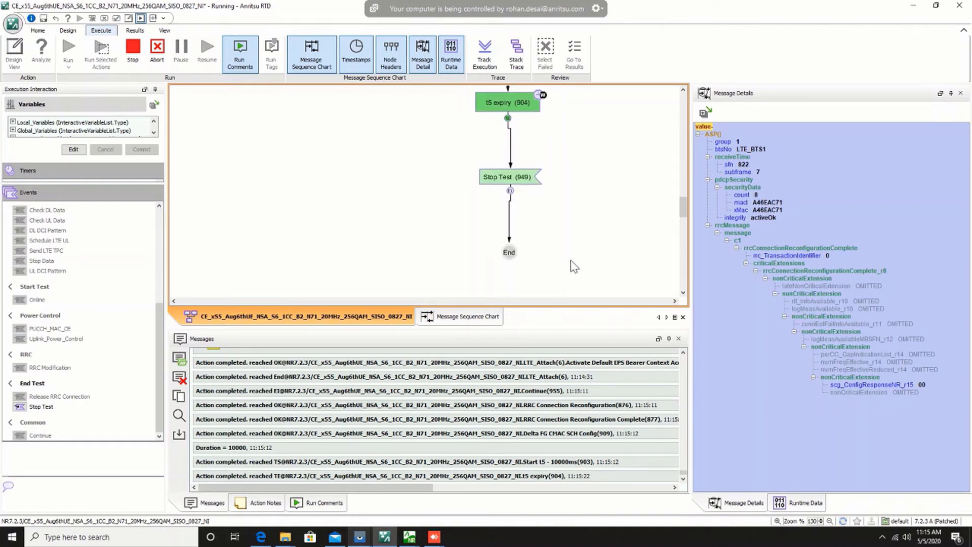
mouse_move(403, 307)
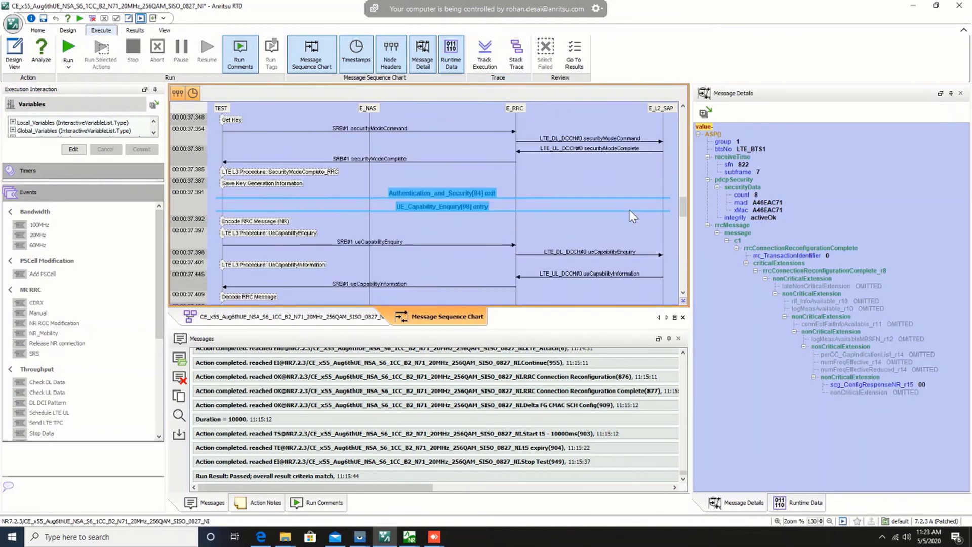
- Confirm the Passed result and scroll ConfigureSystem details to NR cell band 71, 15 MHz
scroll("up", 3)
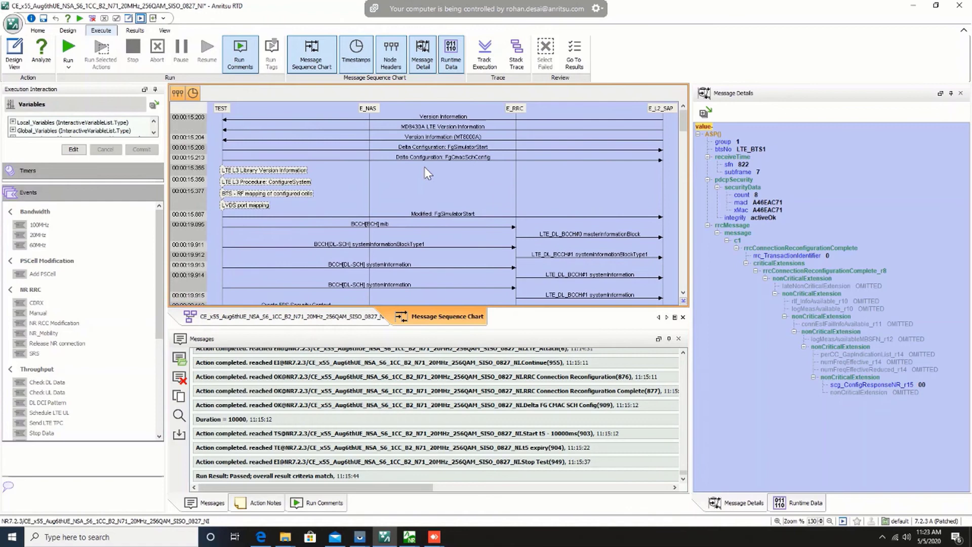
scroll("down", 3)
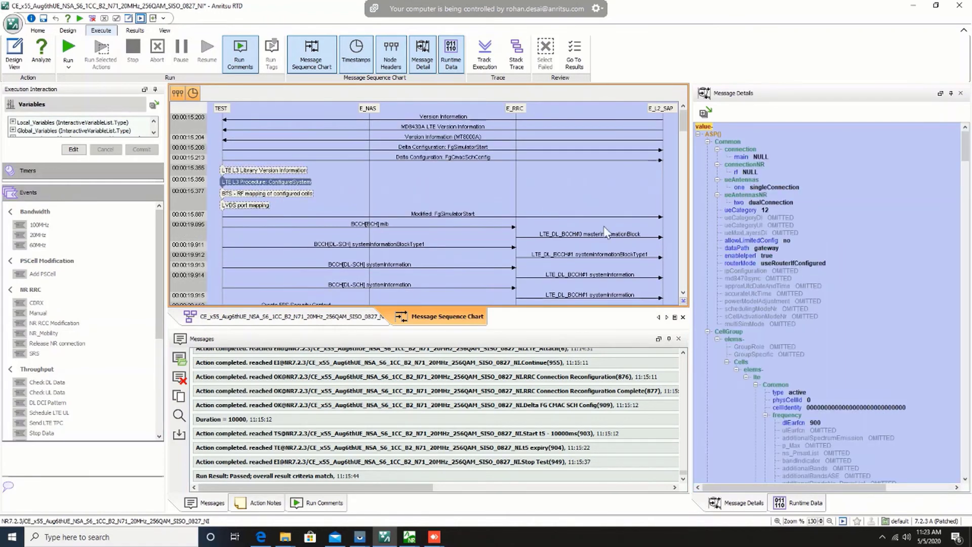
scroll("down", 3)
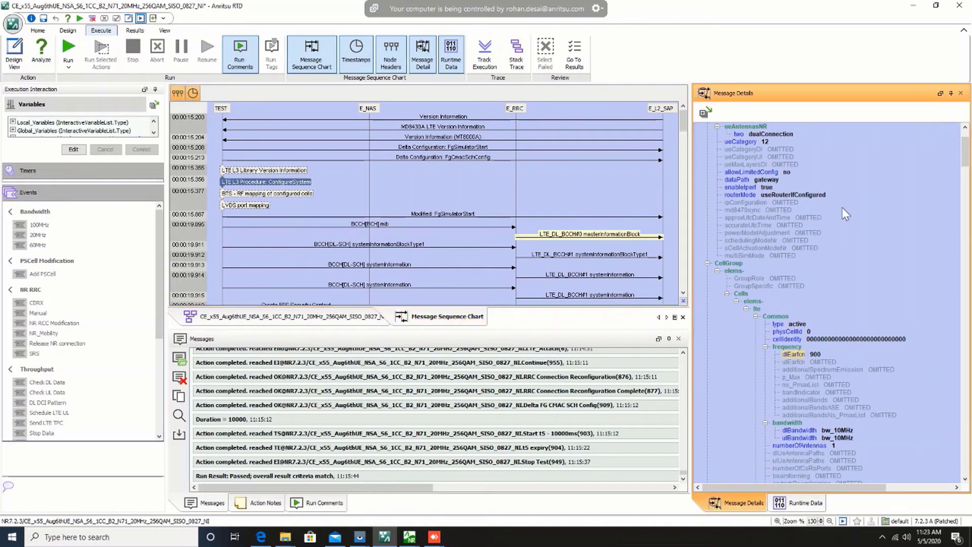
scroll("down", 3)
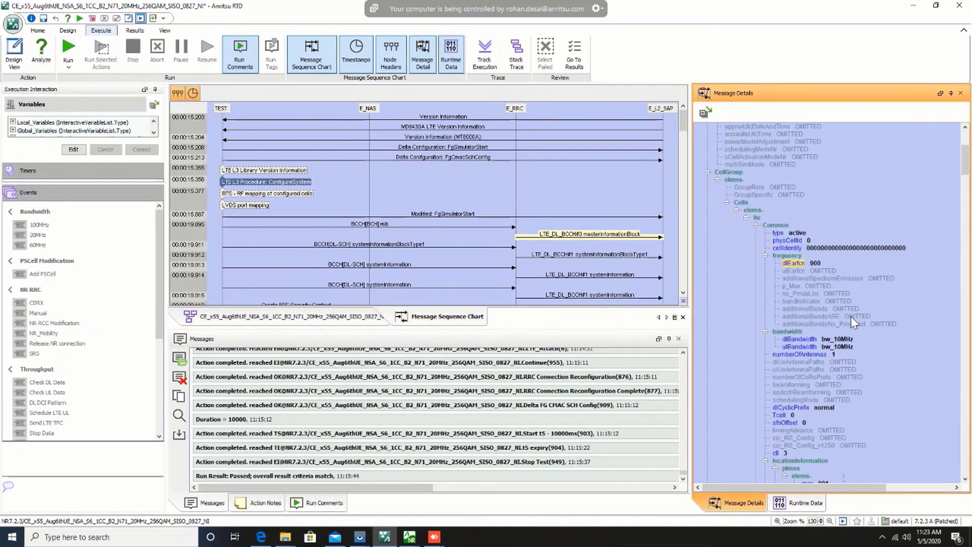
scroll("down", 3)
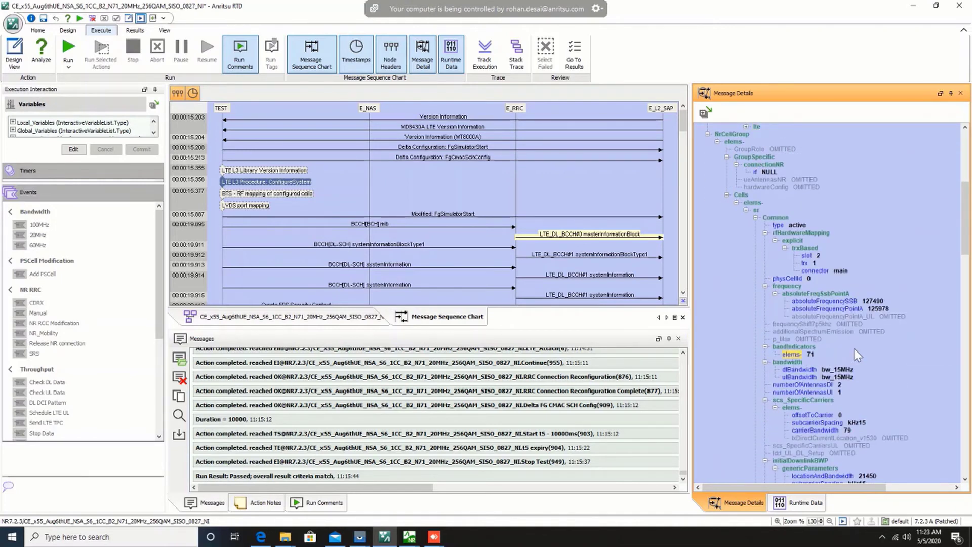
mouse_move(422, 271)
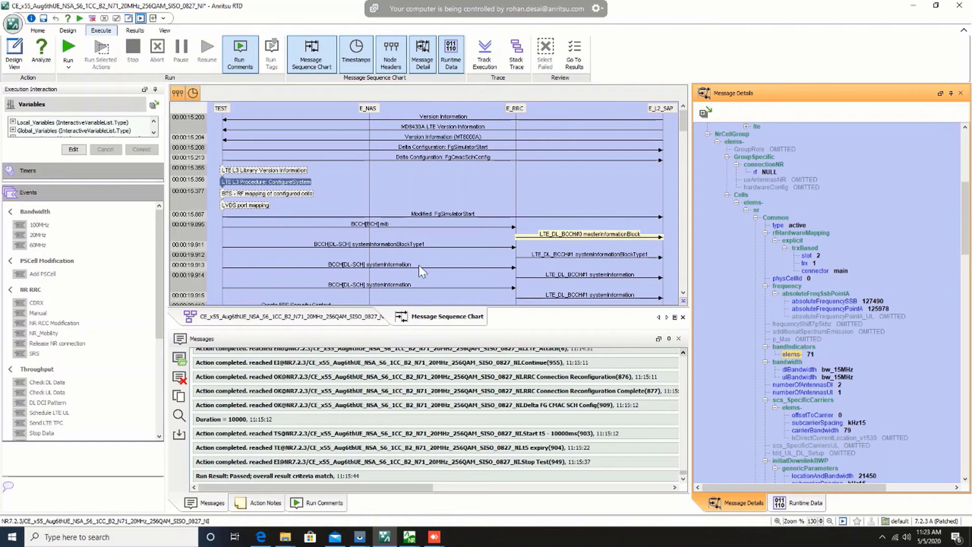
scroll("down", 3)
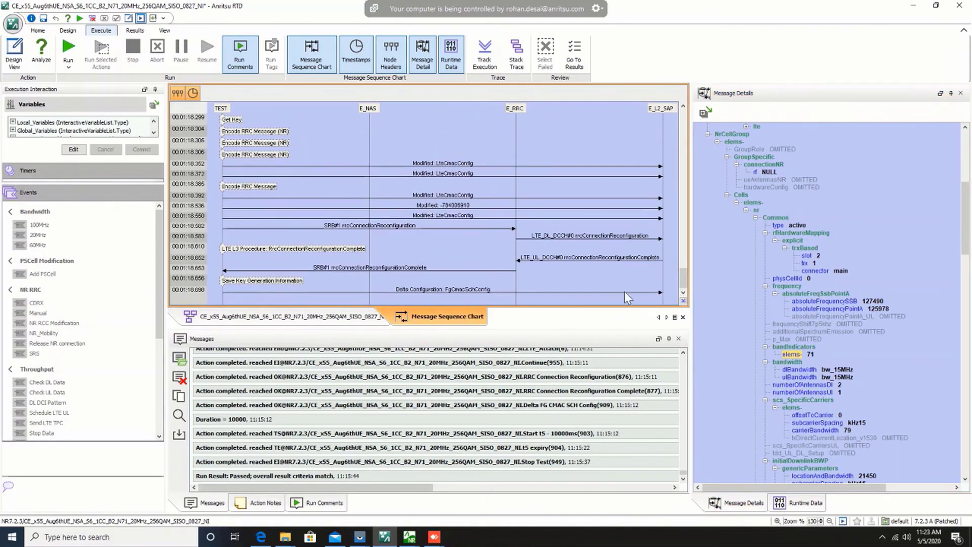
mouse_move(384, 537)
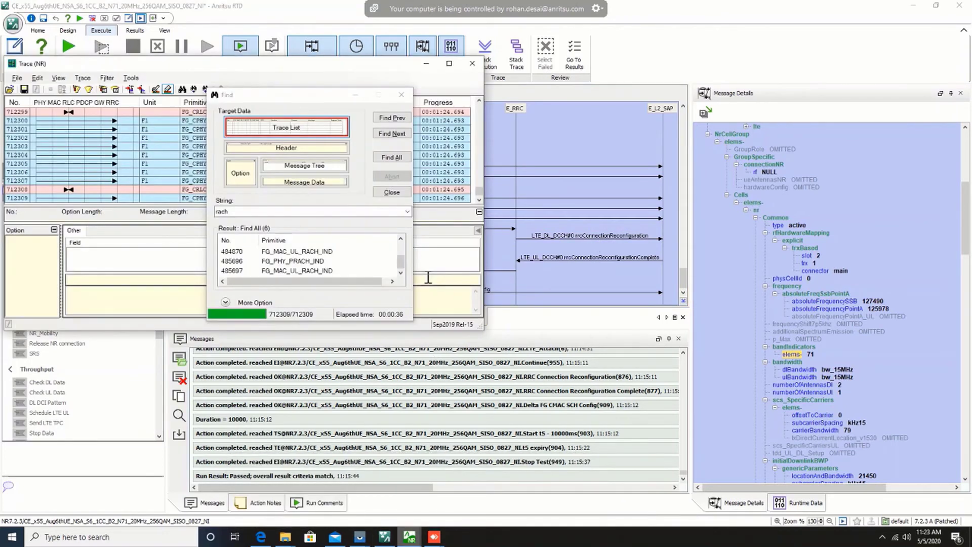
mouse_move(340, 109)
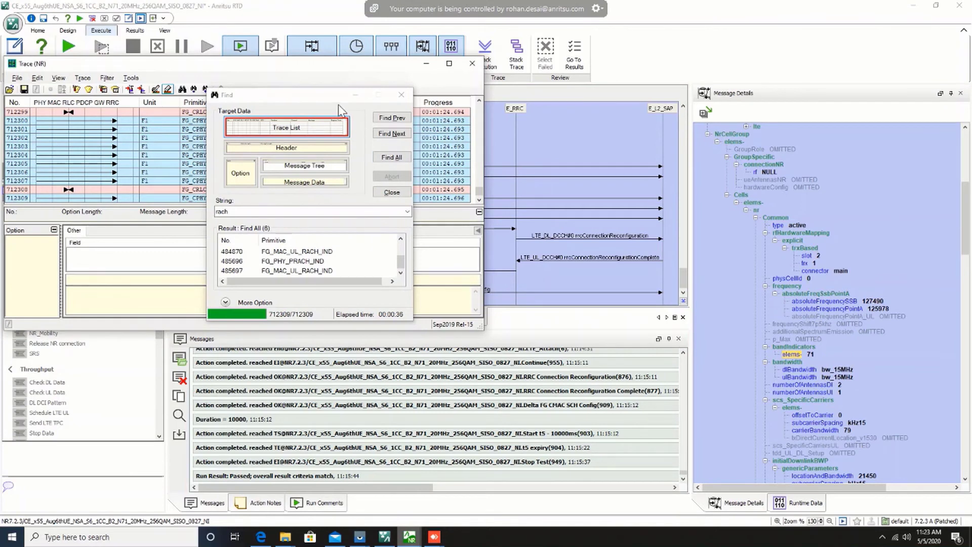
mouse_move(310, 101)
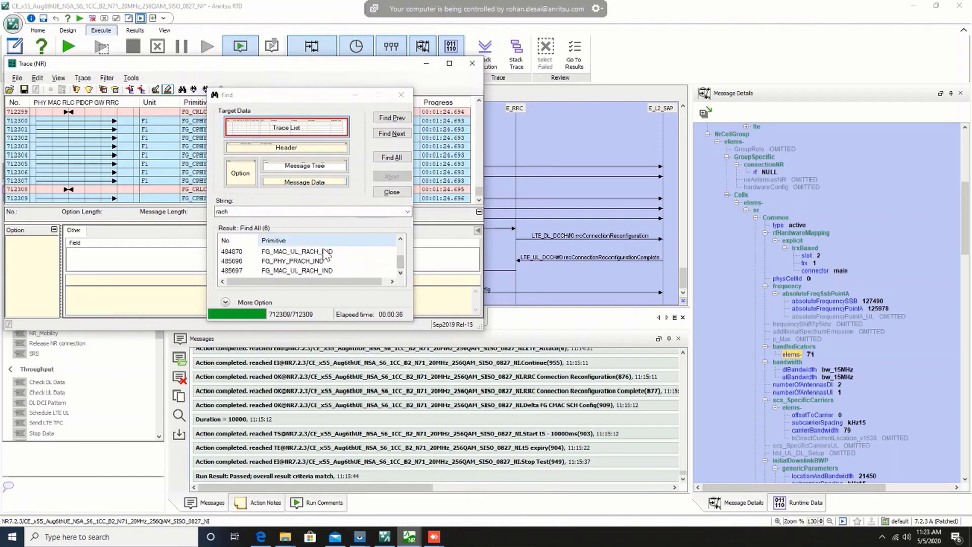
- Inspect the 'rach' search hits 484870 and 485697, then the FG_RLC_DATA_REQ RA response row
left_click(295, 251)
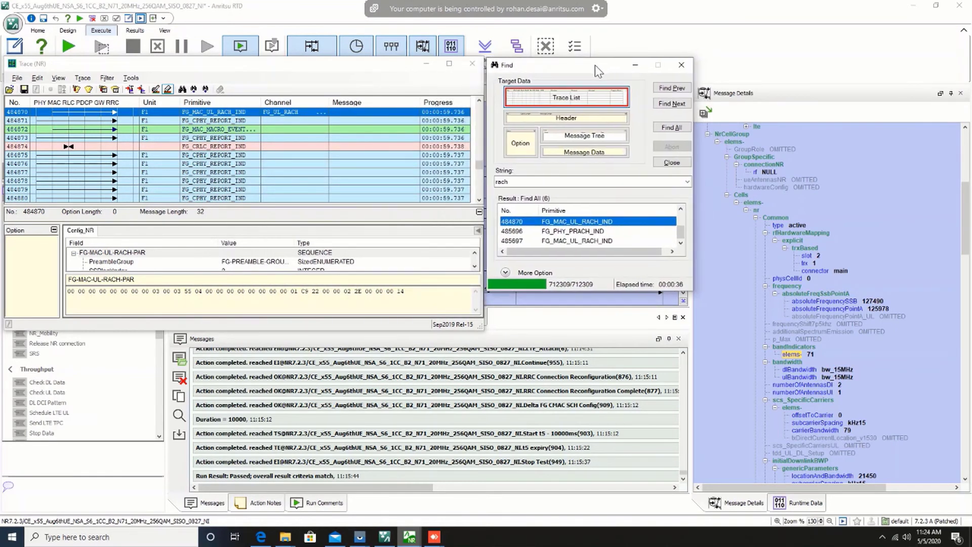
mouse_move(526, 218)
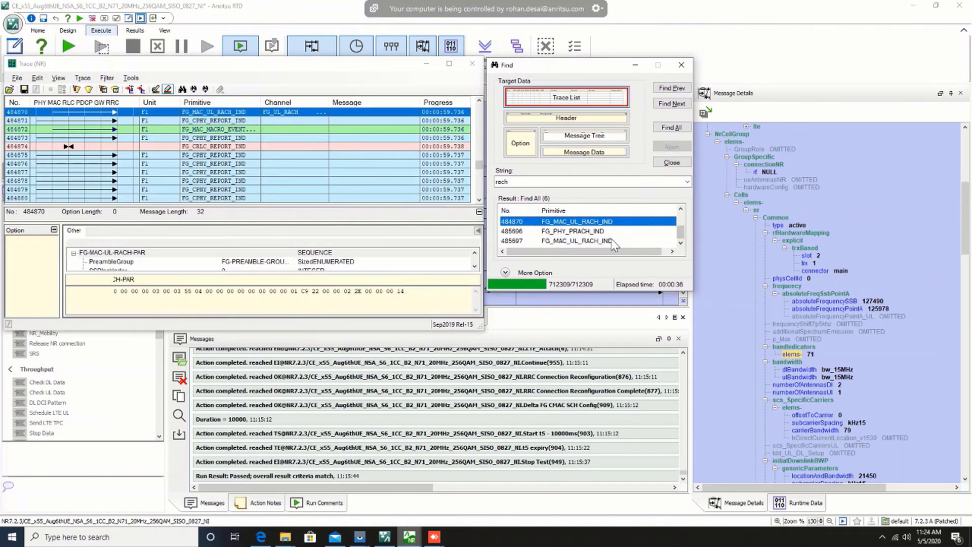
left_click(573, 240)
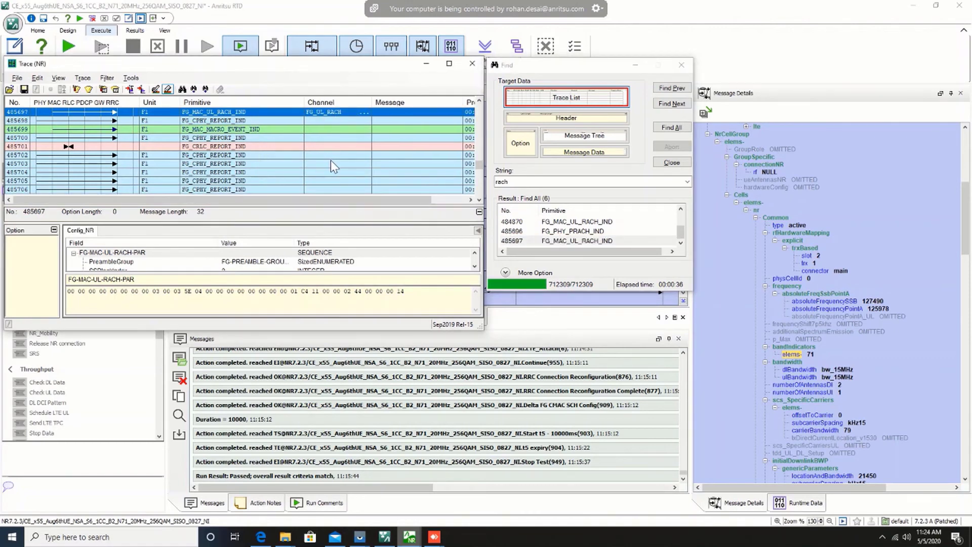
left_click(214, 137)
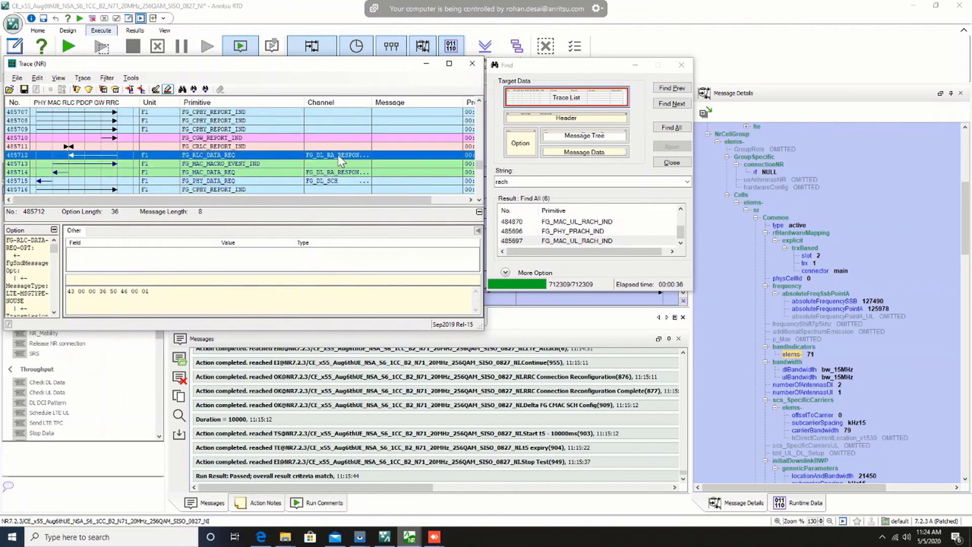
mouse_move(372, 99)
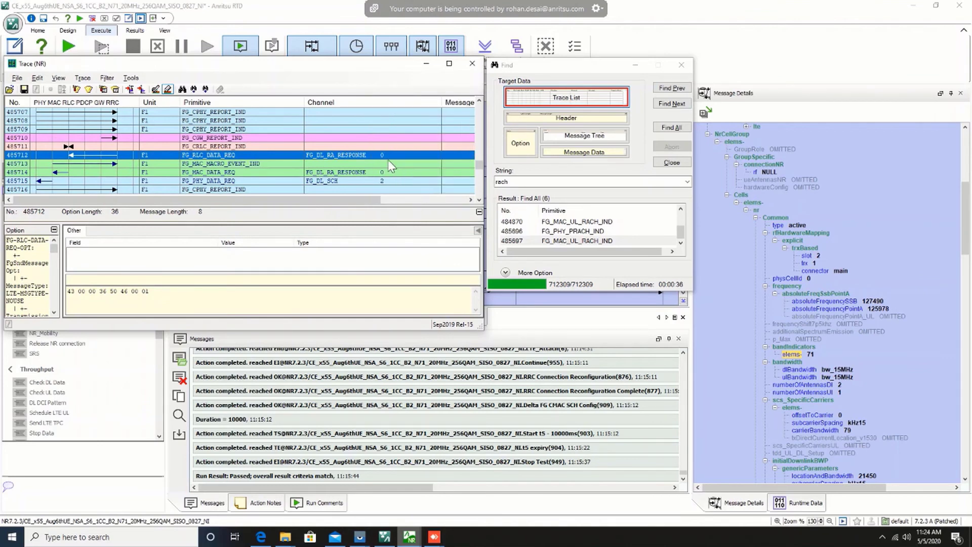
mouse_move(407, 537)
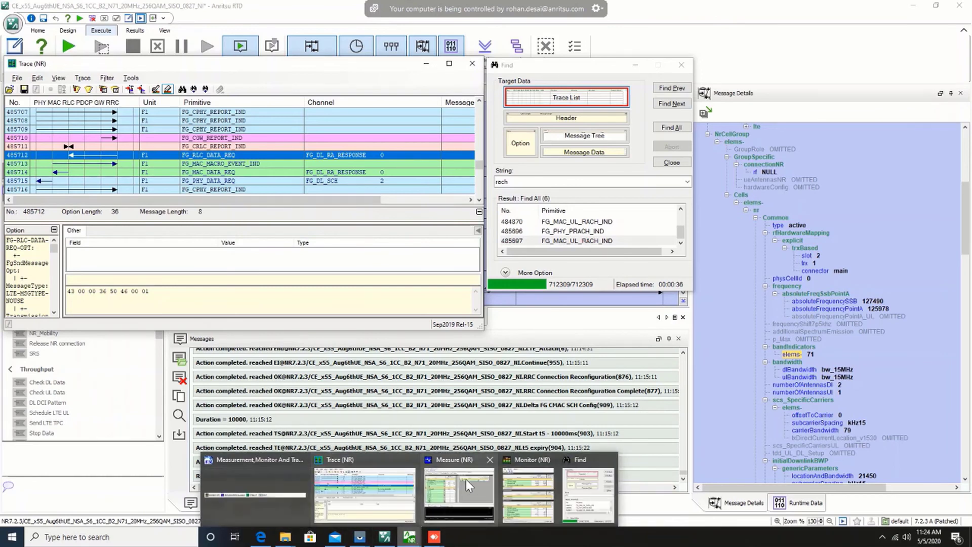
- Bring Measure (NR) forward to show CELL#1 PHY/MAC(UL-SCH) counters
left_click(457, 490)
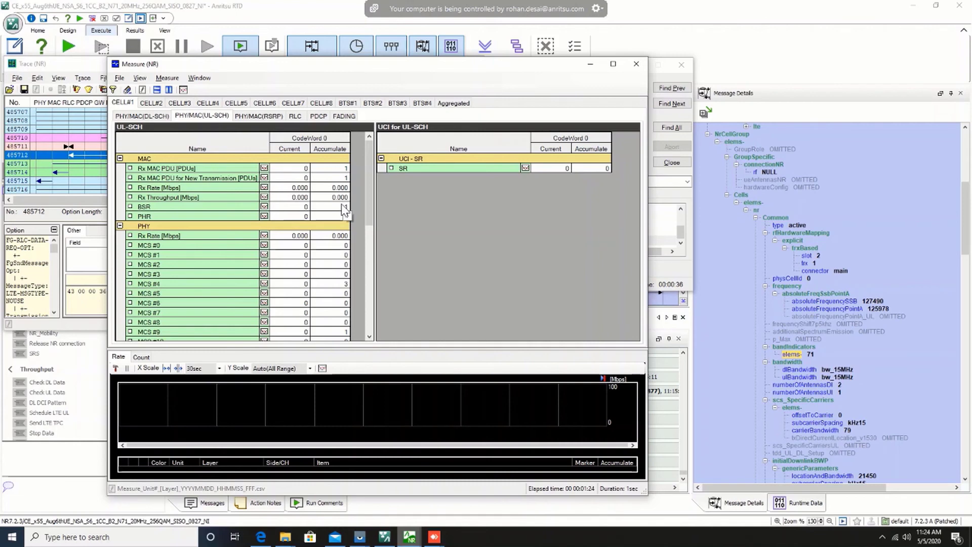
mouse_move(331, 160)
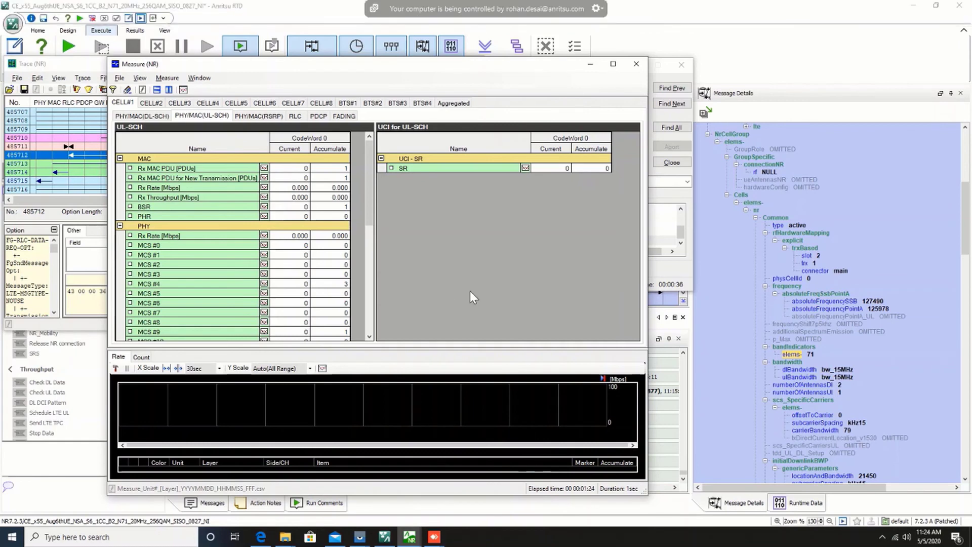
mouse_move(480, 307)
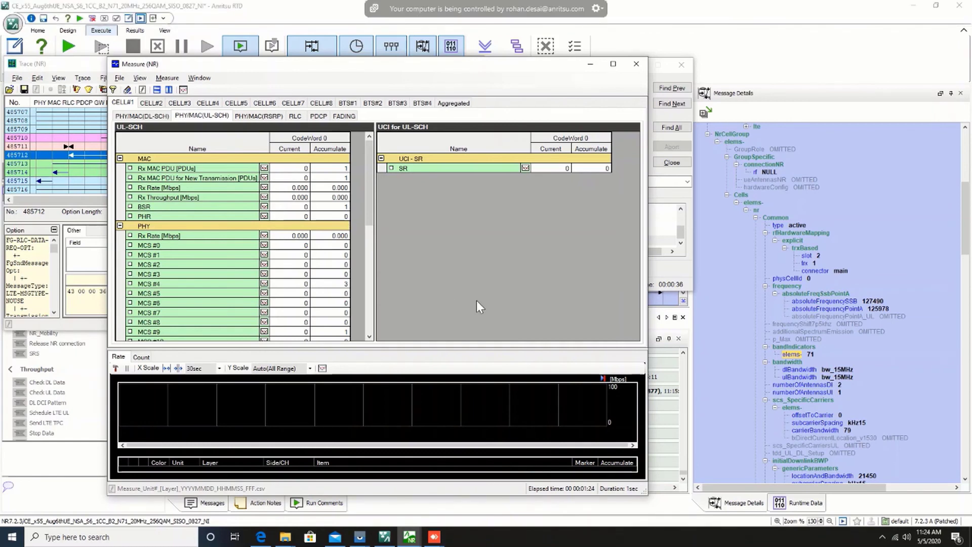